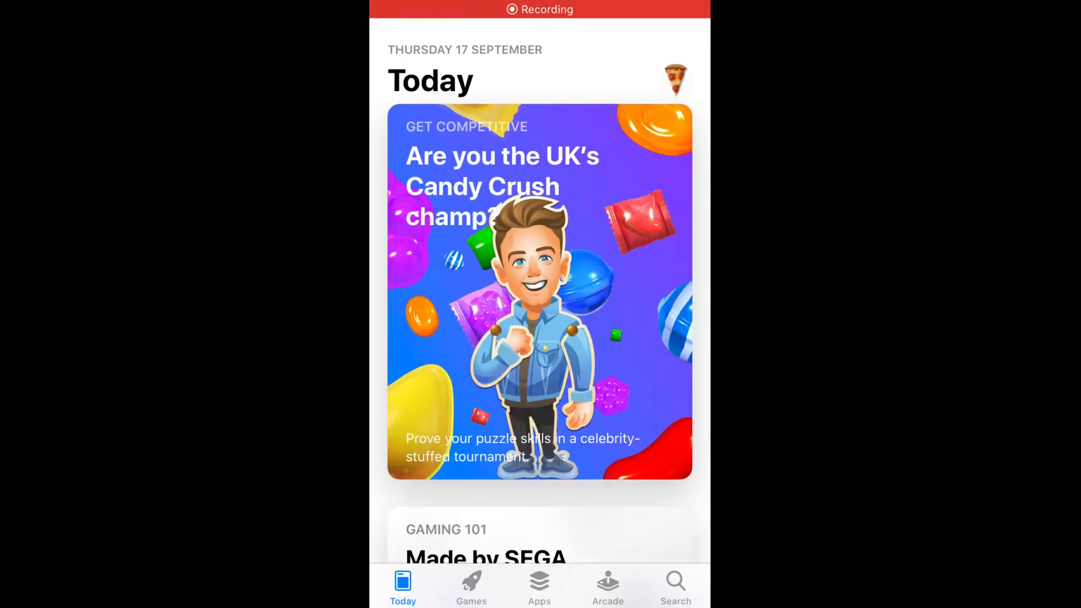
Search the App Store for 'Trn', check the Trnio 3D Scanner listing, and launch it.
{"action": "left_click", "coordinate": [676, 587]}
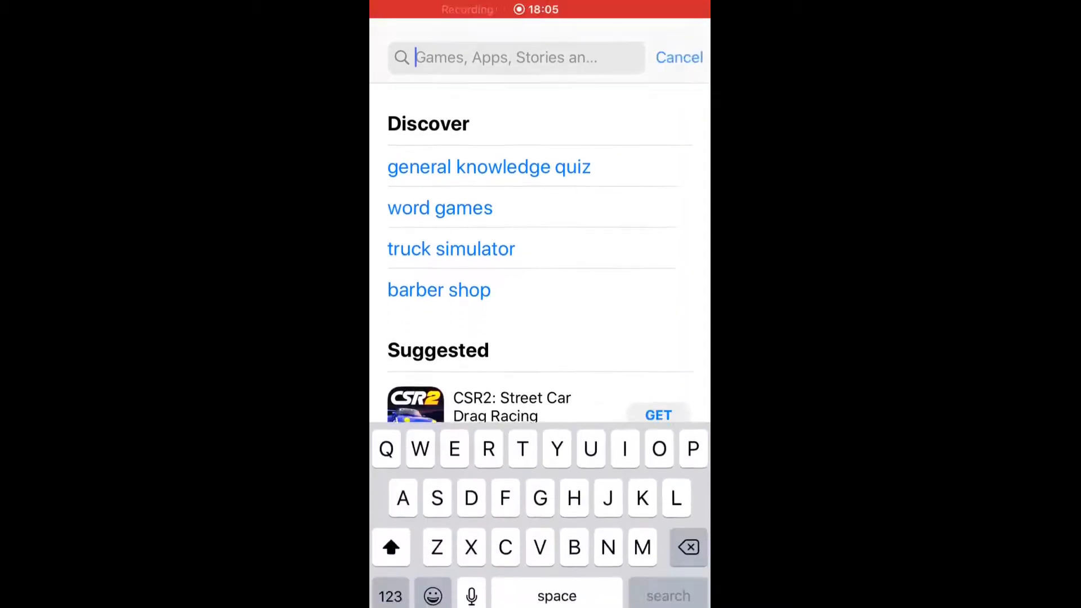
{"action": "type", "text": "Trnio"}
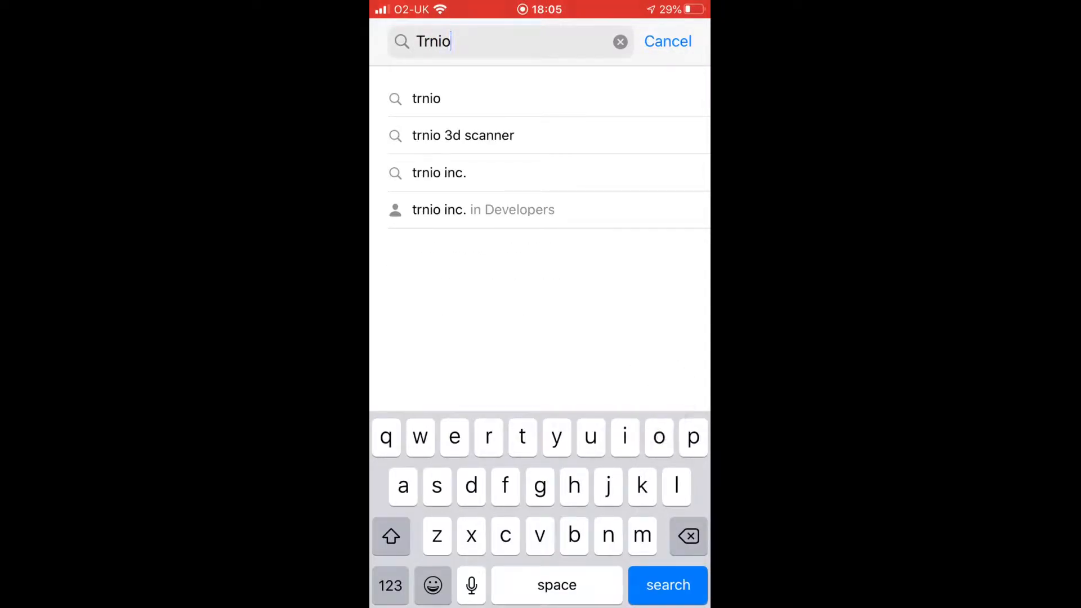
{"action": "left_click", "coordinate": [667, 584]}
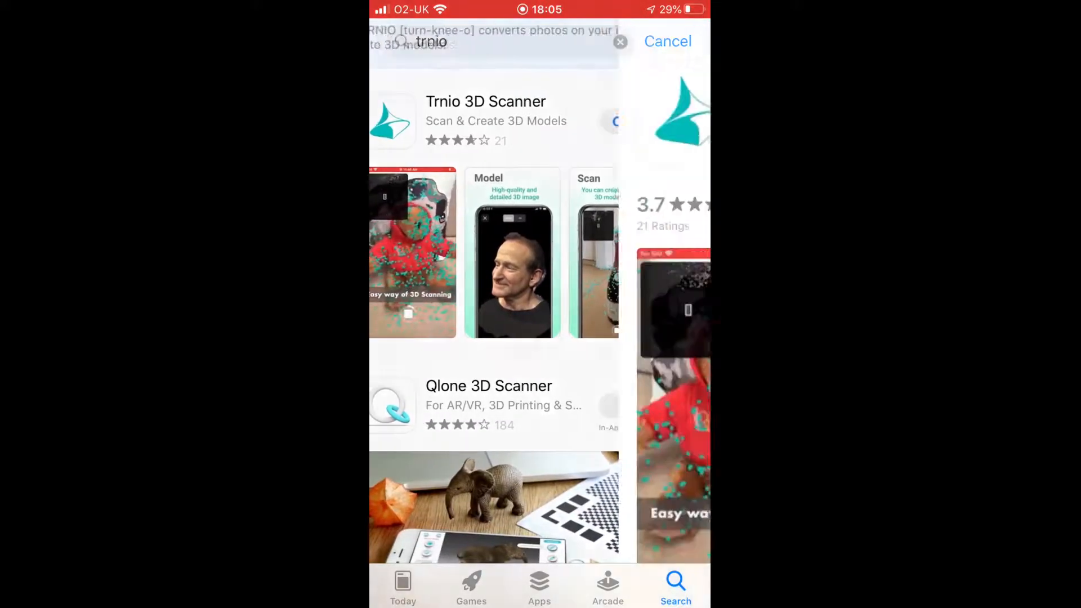
{"action": "left_click", "coordinate": [486, 120]}
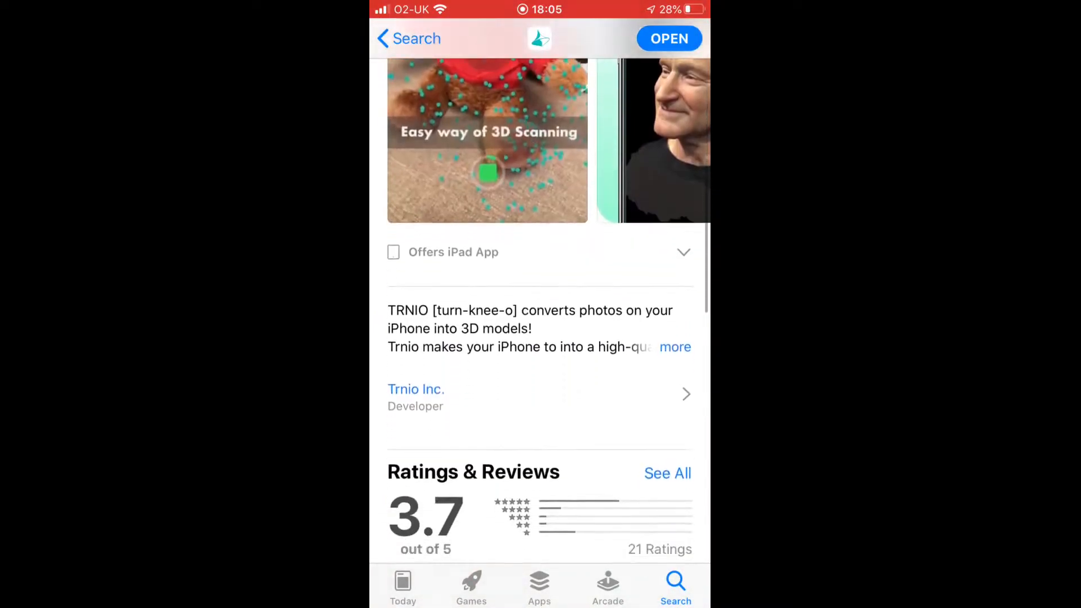
{"action": "scroll", "scroll_direction": "down", "scroll_amount": 3}
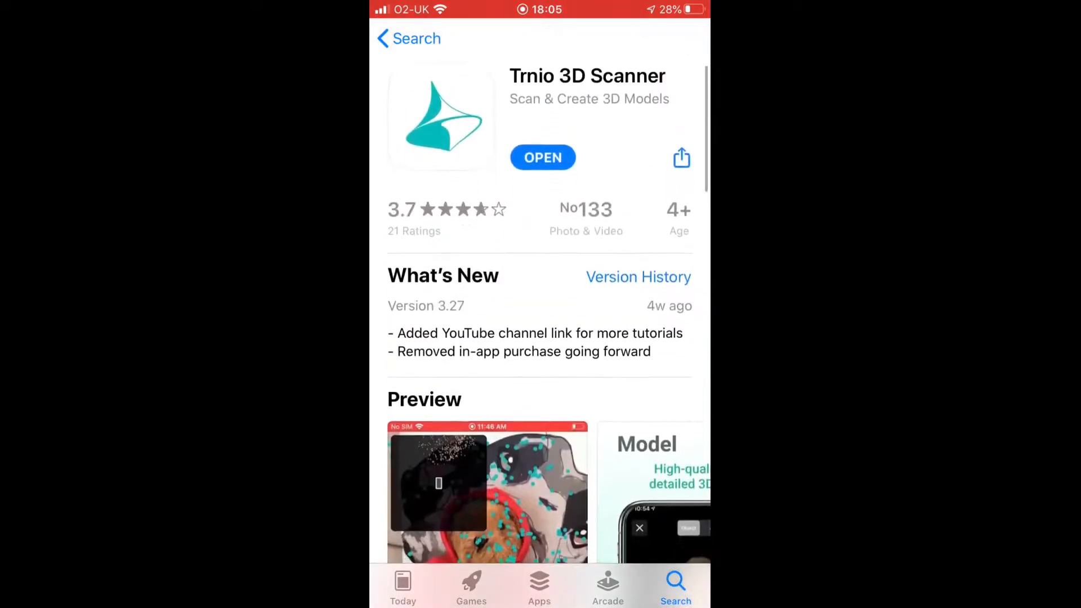
{"action": "left_click", "coordinate": [409, 38]}
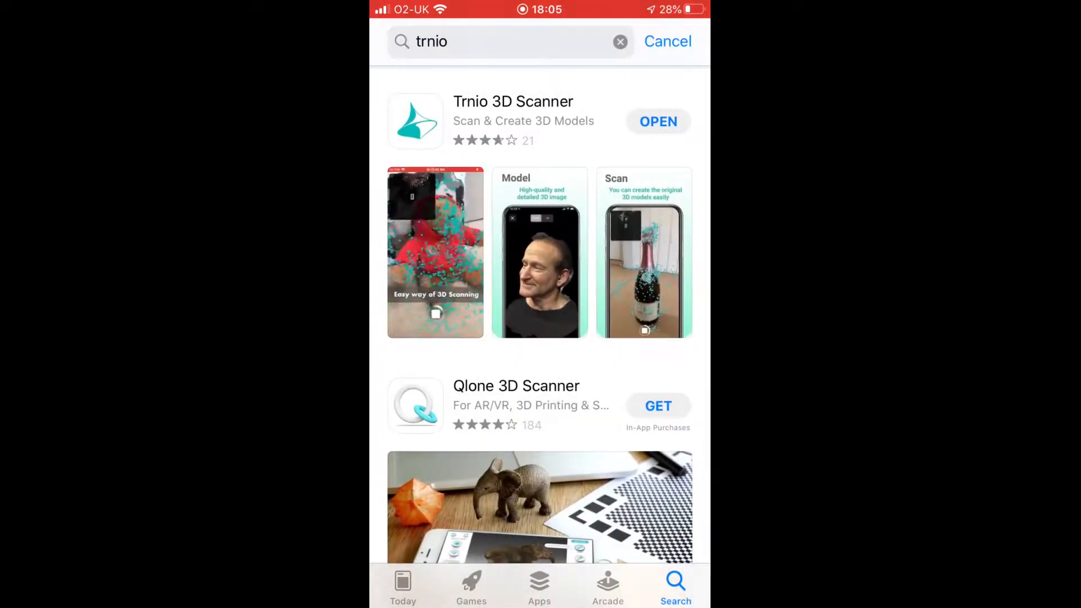
{"action": "left_click", "coordinate": [657, 121]}
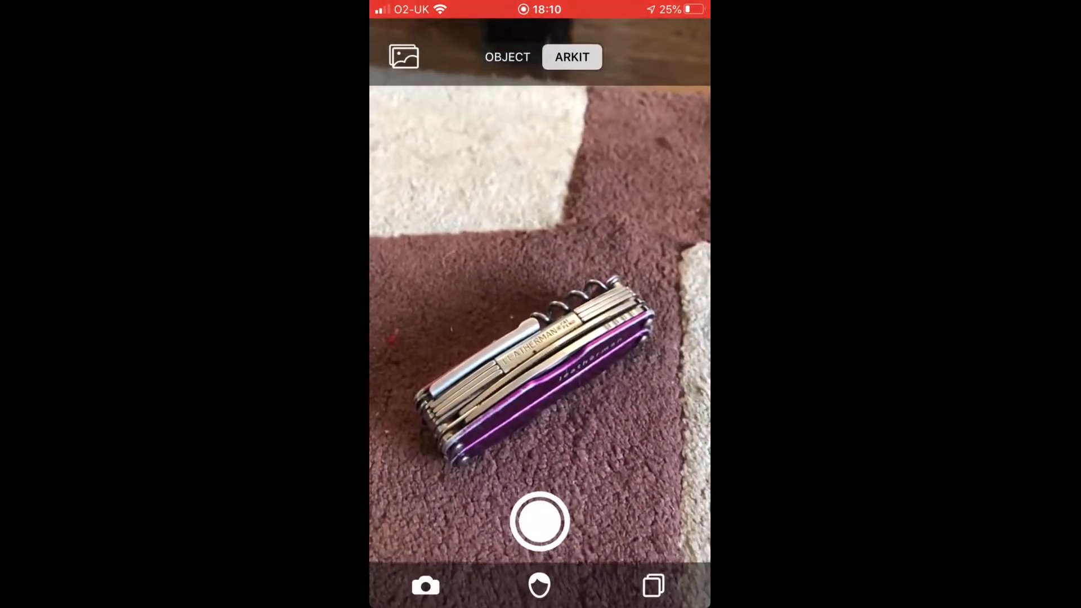
Switch Trnio from ARKIT to OBJECT mode and start capturing the clay saddle.
{"action": "left_click", "coordinate": [508, 57]}
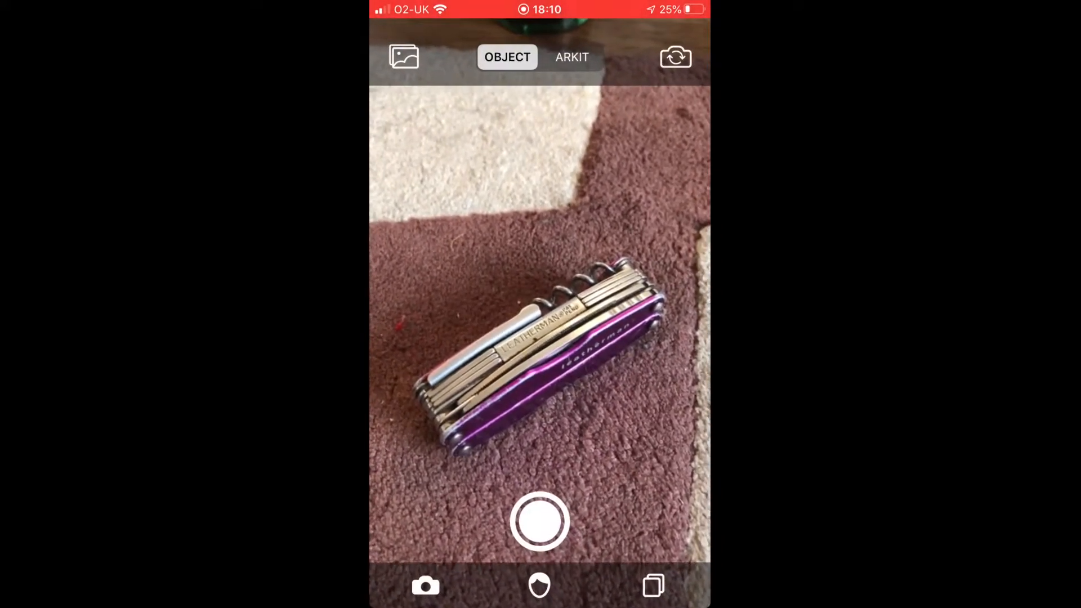
{"action": "left_click", "coordinate": [540, 522]}
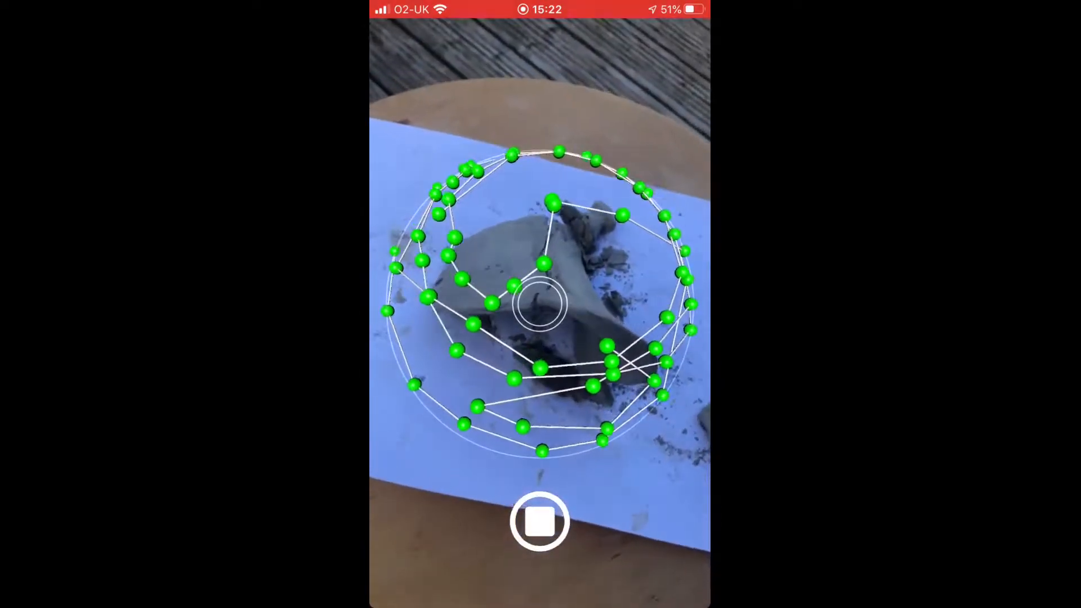
Stop capturing, confirm Creating Scan, dismiss the Scan saved notice, and go to the gallery.
{"action": "left_click", "coordinate": [540, 521]}
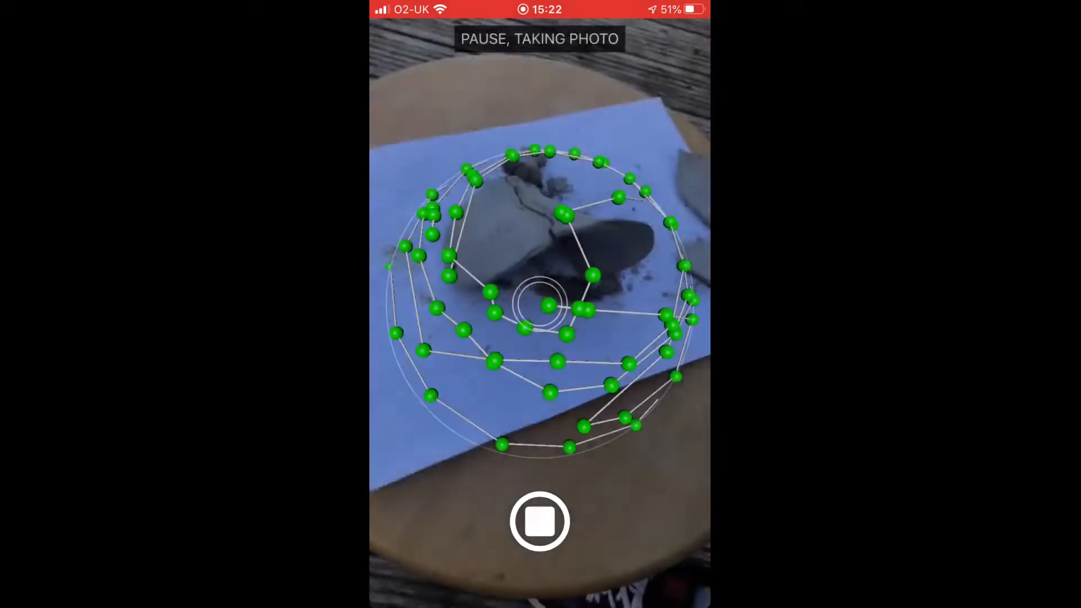
{"action": "left_click", "coordinate": [540, 521]}
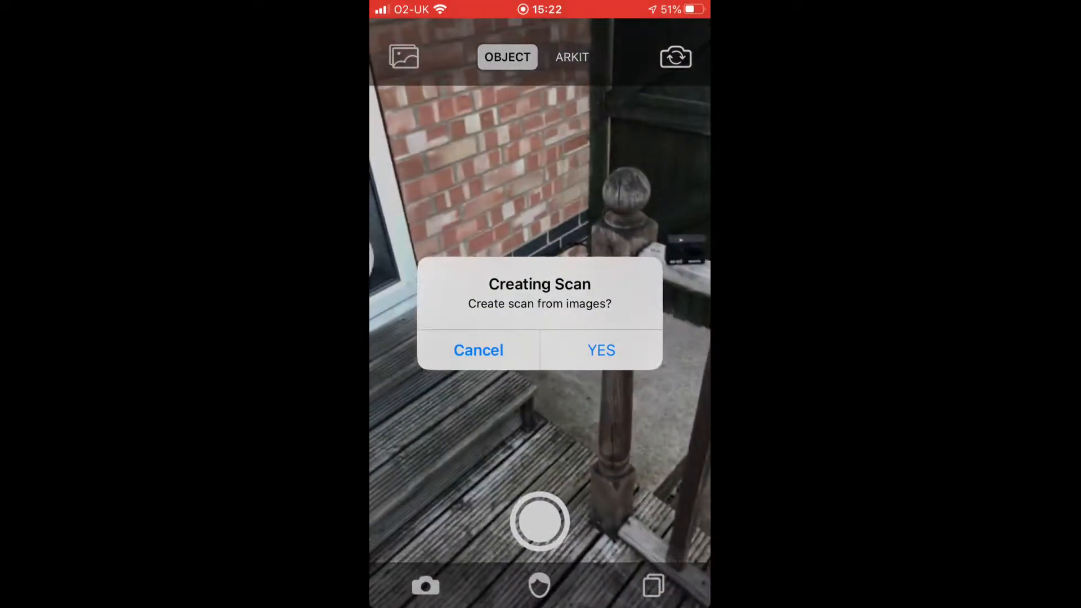
{"action": "left_click", "coordinate": [478, 351]}
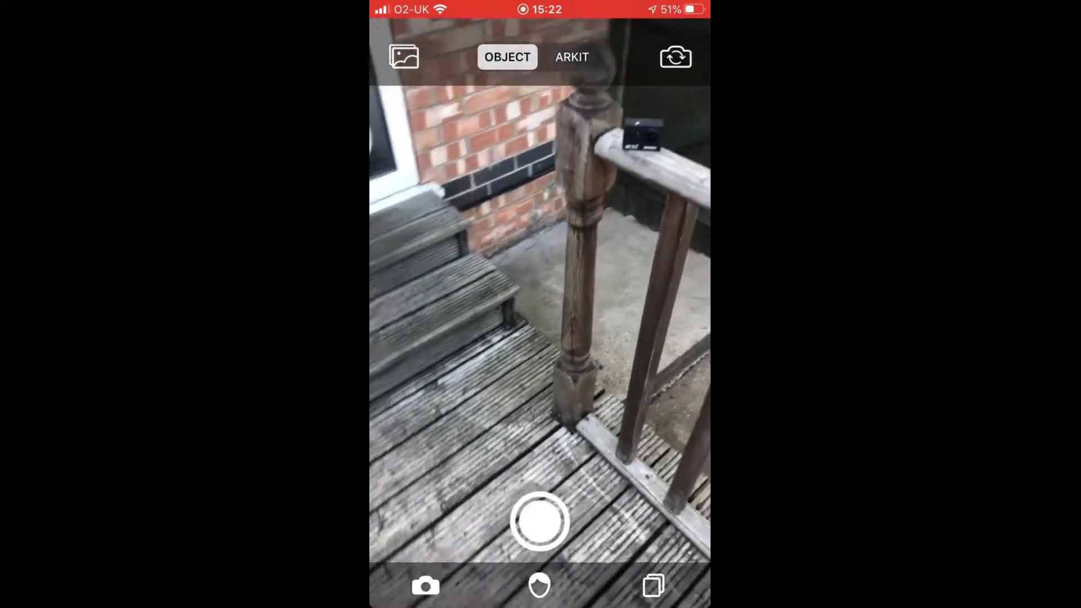
{"action": "left_click", "coordinate": [541, 522]}
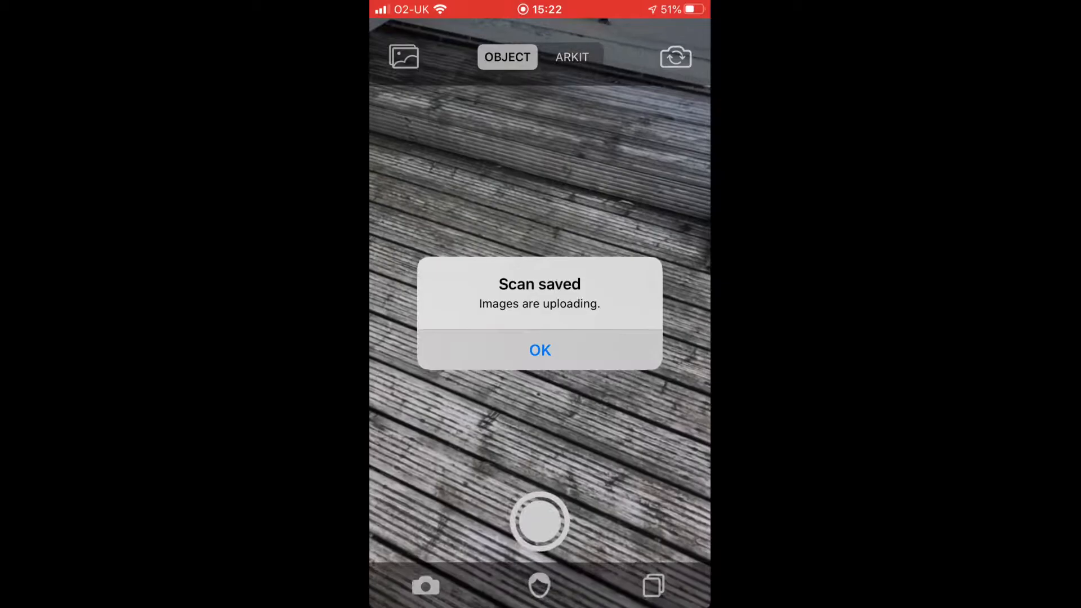
{"action": "left_click", "coordinate": [540, 350]}
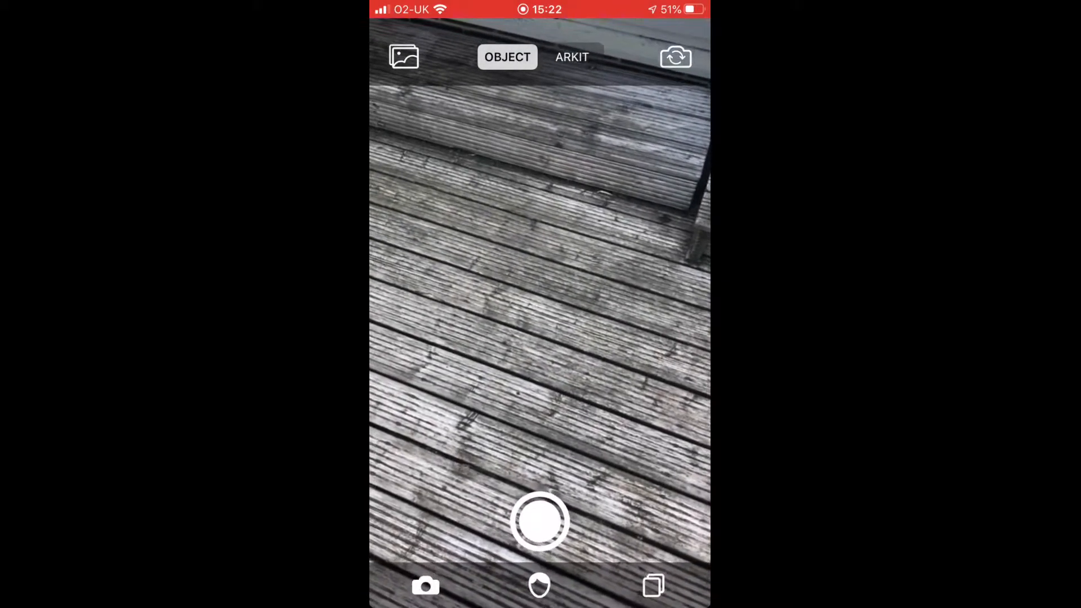
{"action": "left_click", "coordinate": [652, 586]}
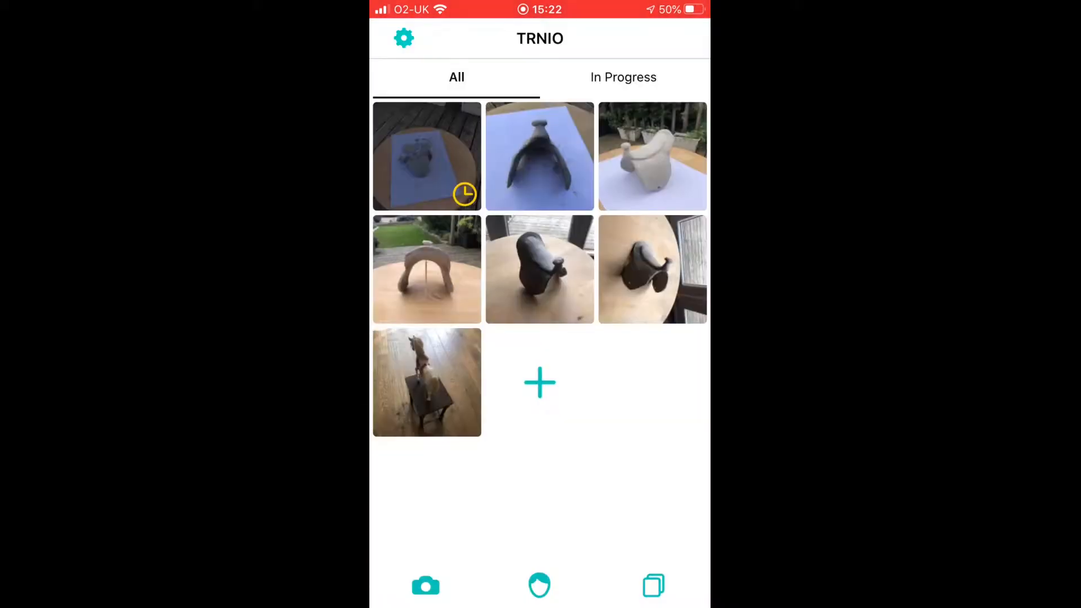
Open the finished saddle thumbnail and rotate the 3D model in Object view.
{"action": "left_click", "coordinate": [426, 156]}
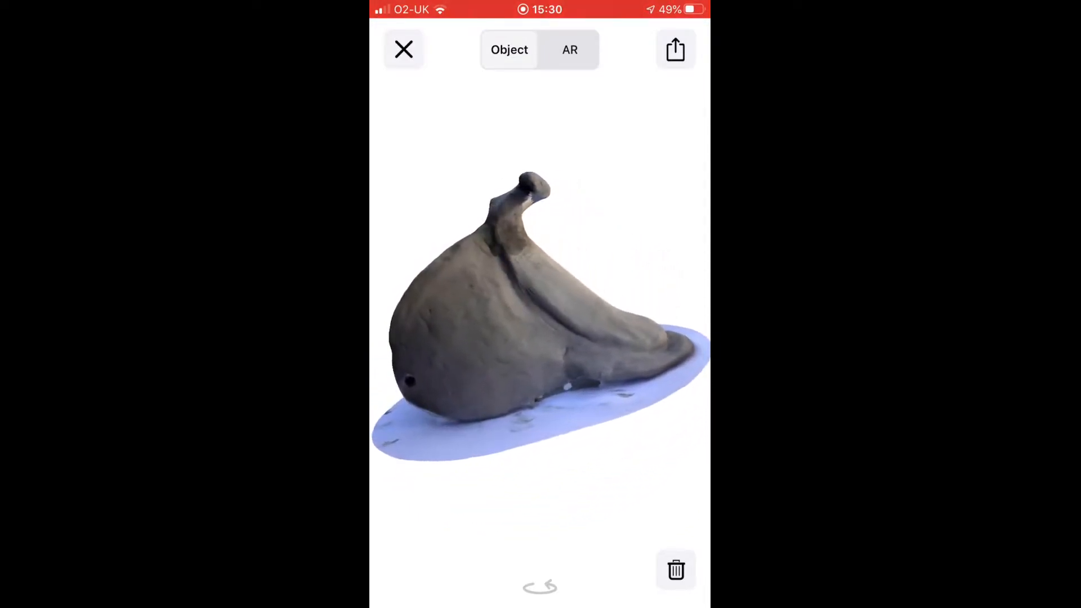
{"action": "left_click", "coordinate": [403, 50]}
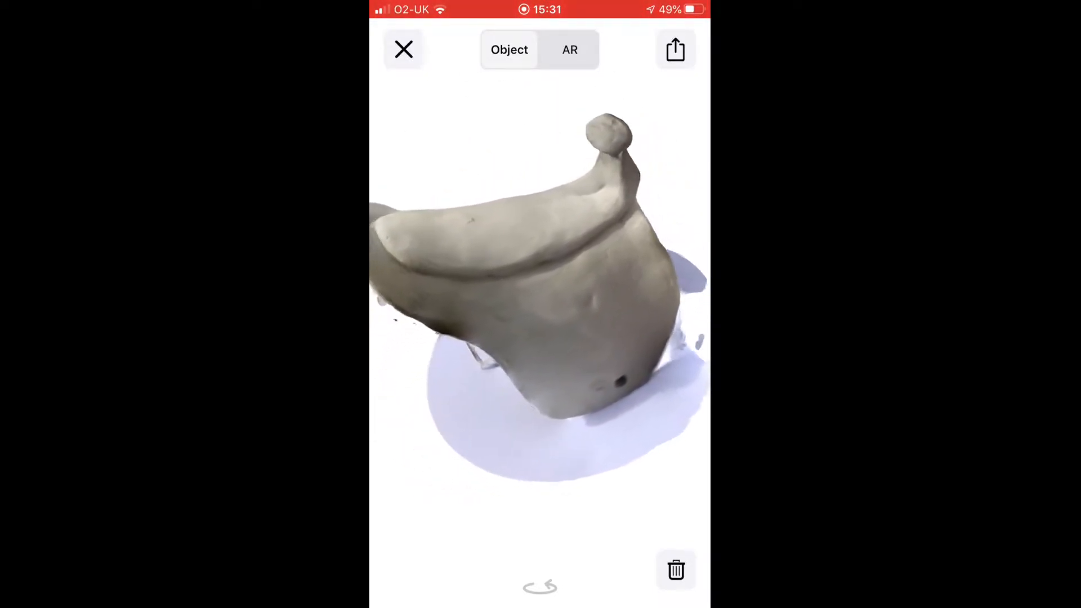
{"action": "left_click", "coordinate": [403, 49]}
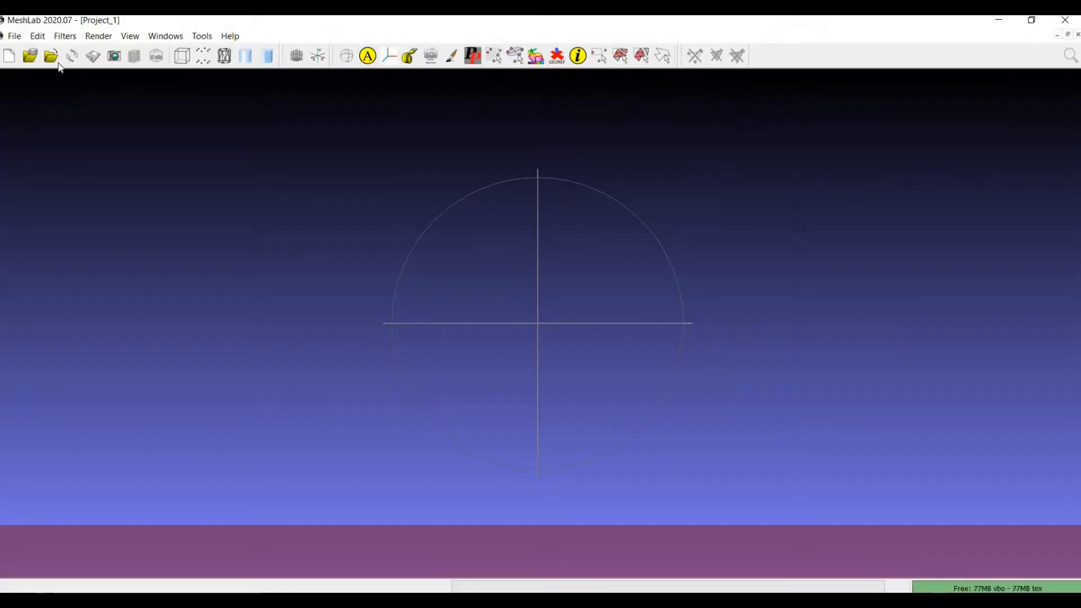
Import model.obj from the Downloads subfolder with the Import Mesh button.
{"action": "left_click", "coordinate": [50, 56]}
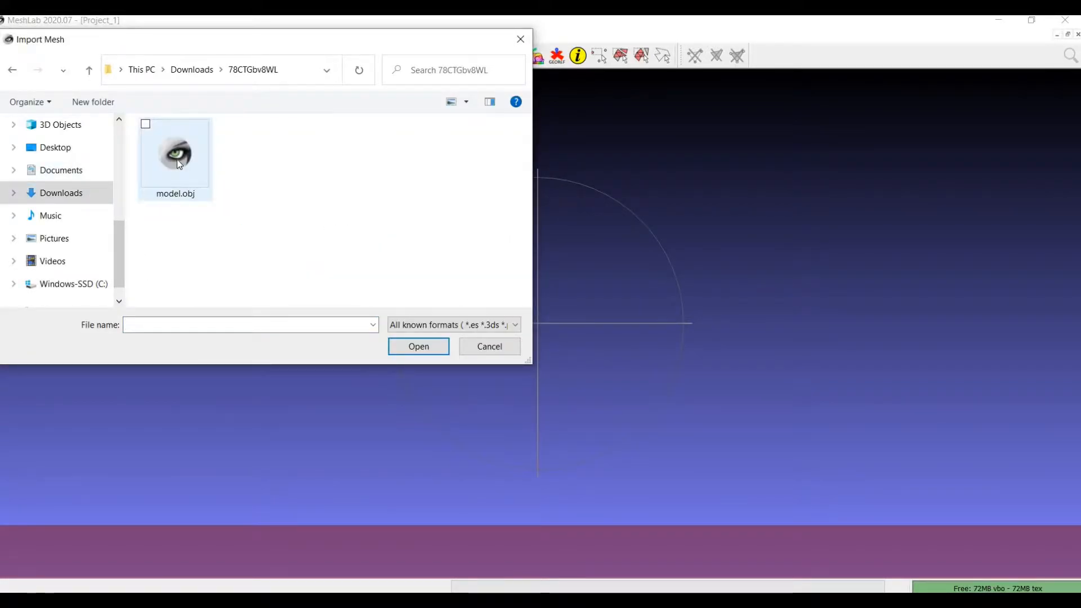
{"action": "double_click", "coordinate": [175, 152]}
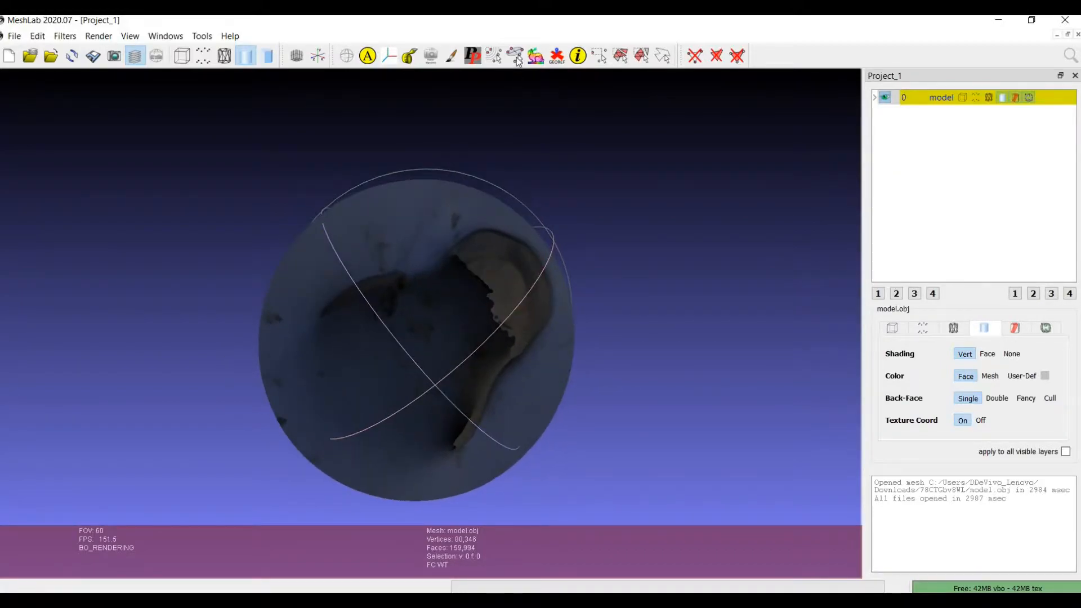
Select the background disc with Select Vertices on a Plane and delete those vertices.
{"action": "left_click", "coordinate": [515, 56]}
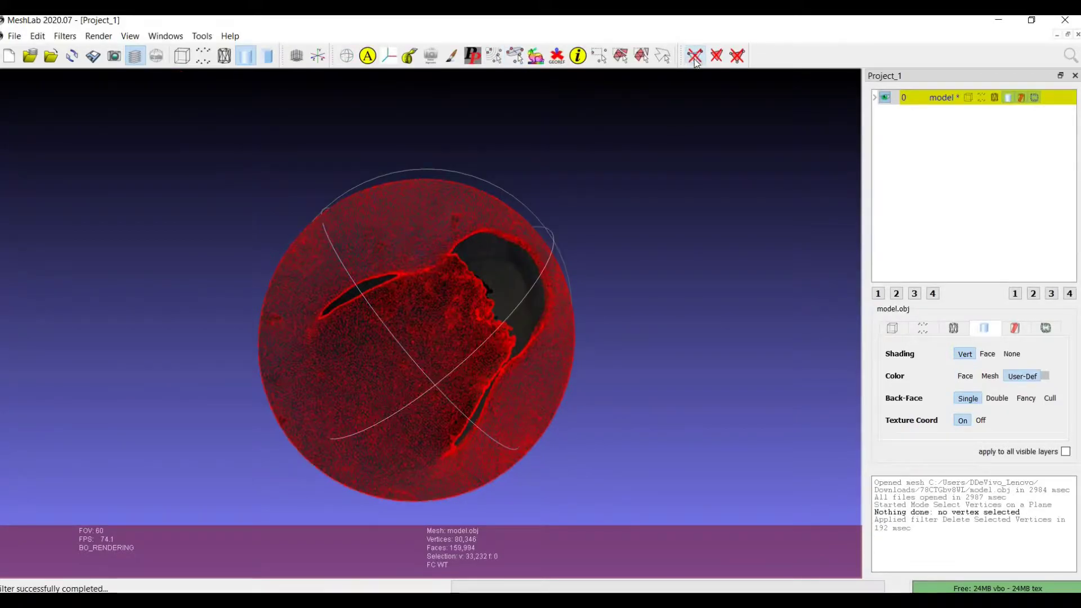
{"action": "left_click", "coordinate": [693, 55]}
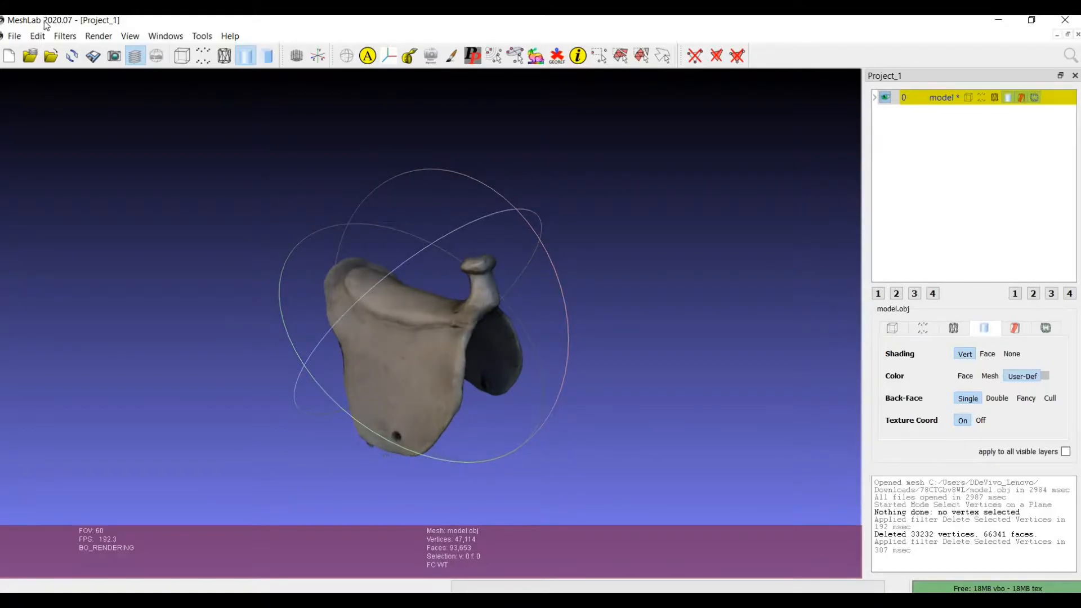
Apply Screened Poisson surface reconstruction at depth 8 to the cleaned saddle, then close the dialog.
{"action": "left_click", "coordinate": [37, 36]}
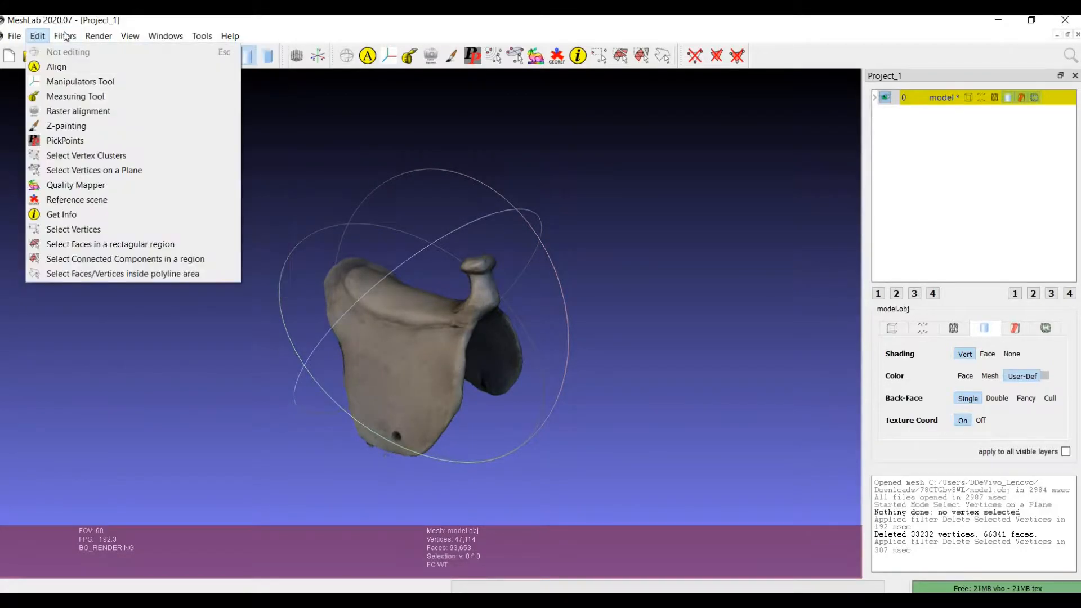
{"action": "left_click", "coordinate": [64, 36]}
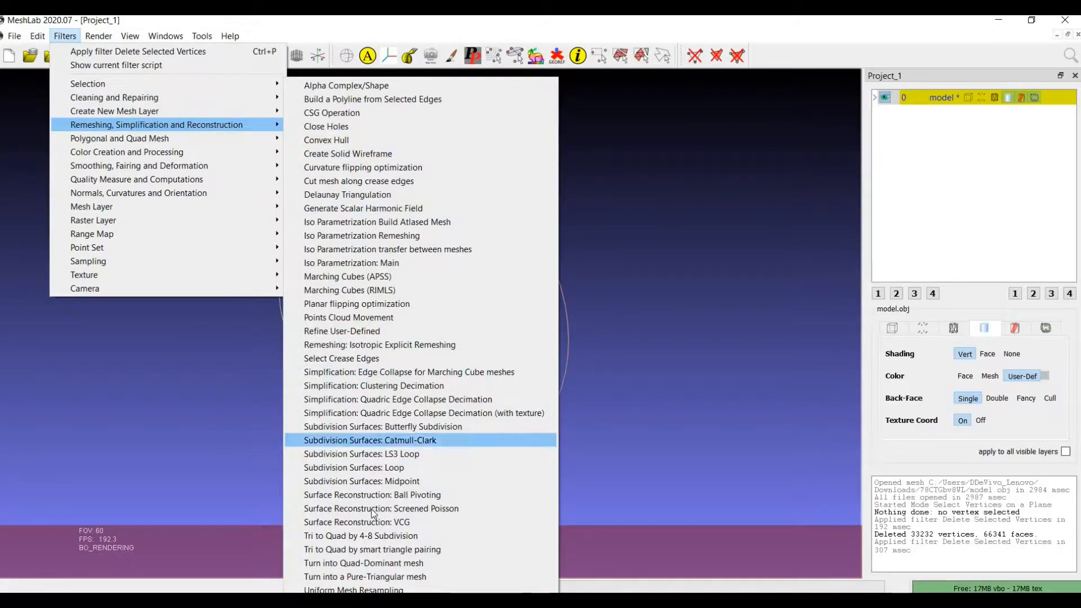
{"action": "left_click", "coordinate": [382, 508]}
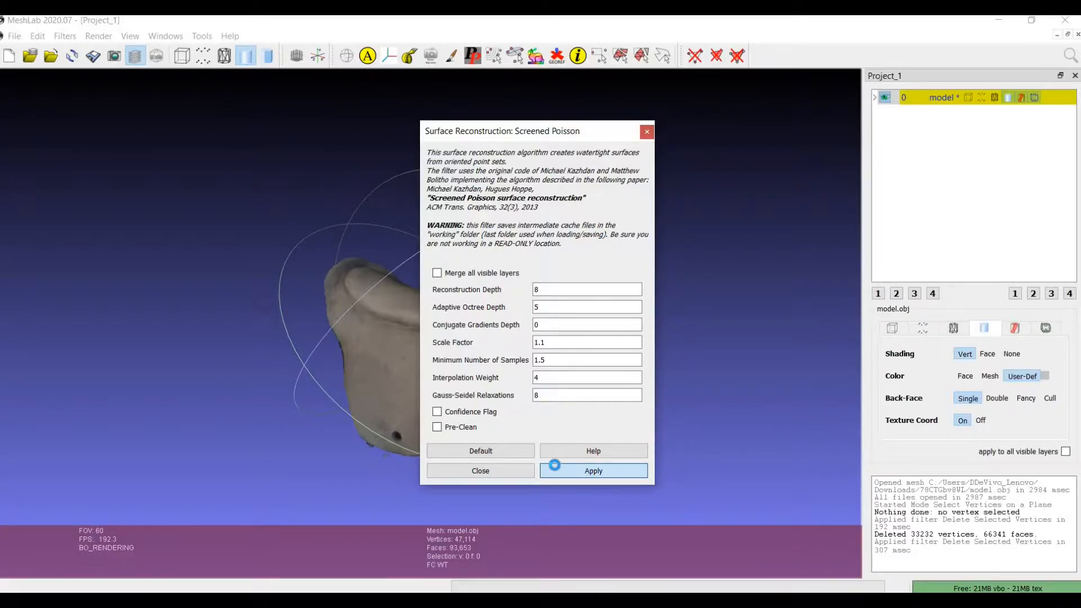
{"action": "left_click", "coordinate": [591, 470]}
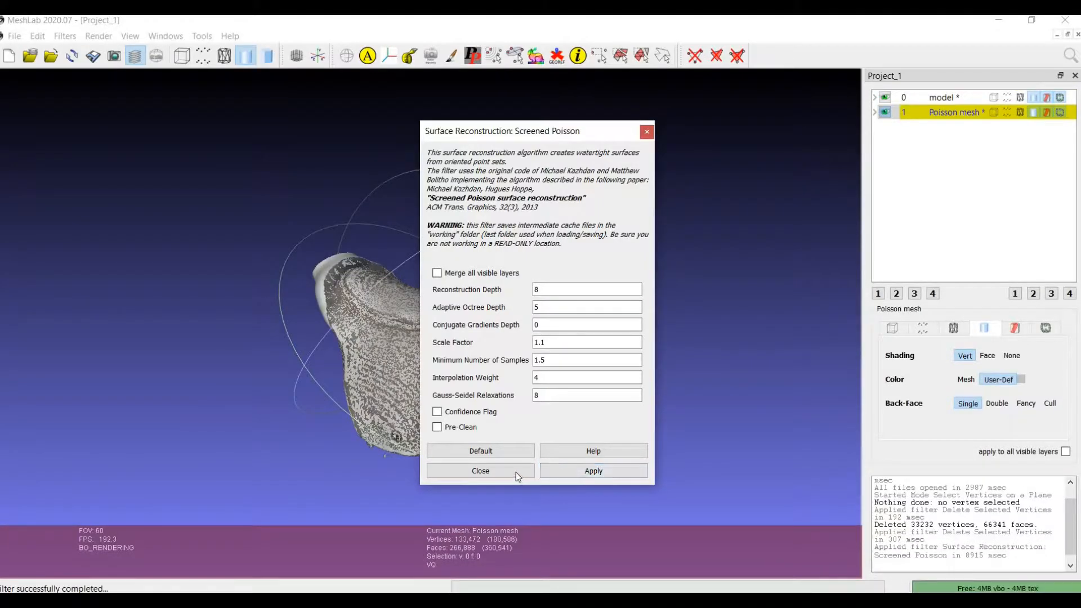
{"action": "left_click", "coordinate": [479, 471]}
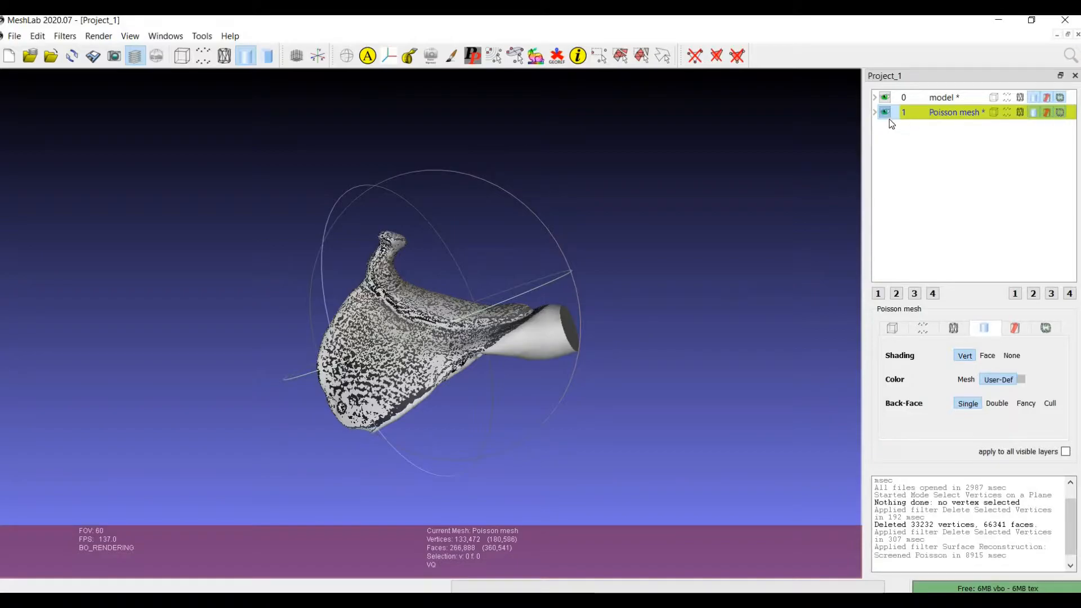
{"action": "mouse_move", "coordinate": [924, 116]}
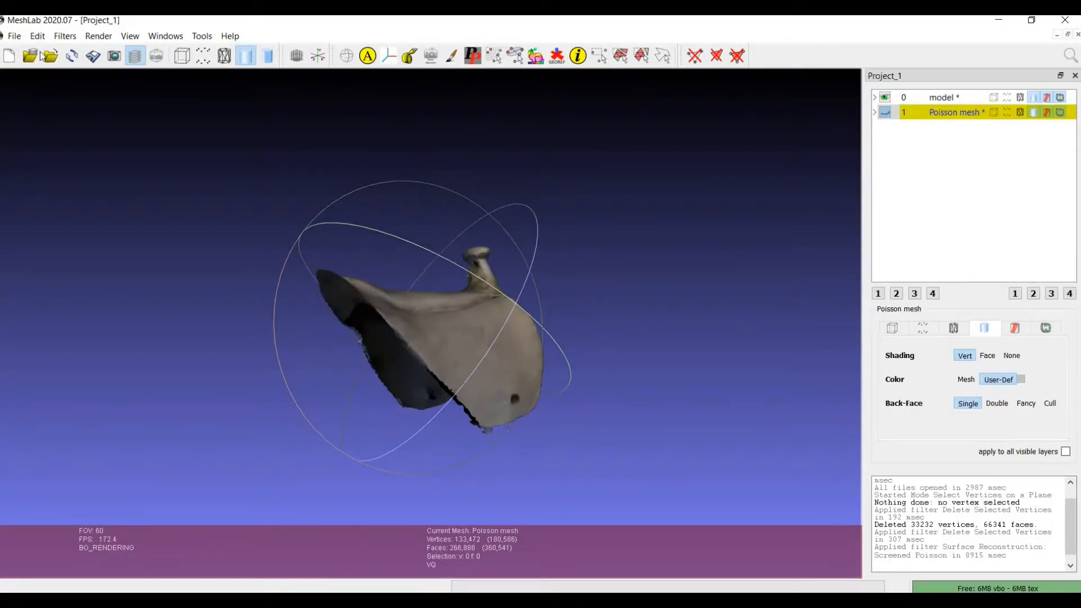
Save the Poisson mesh as an STL file through Export Mesh As.
{"action": "left_click", "coordinate": [13, 35]}
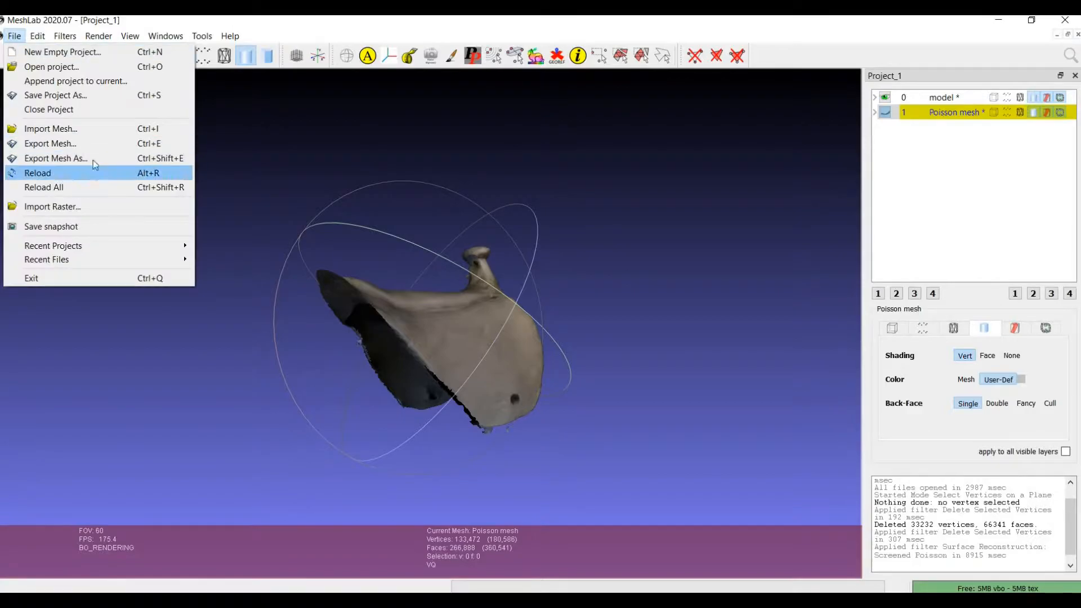
{"action": "mouse_move", "coordinate": [96, 158]}
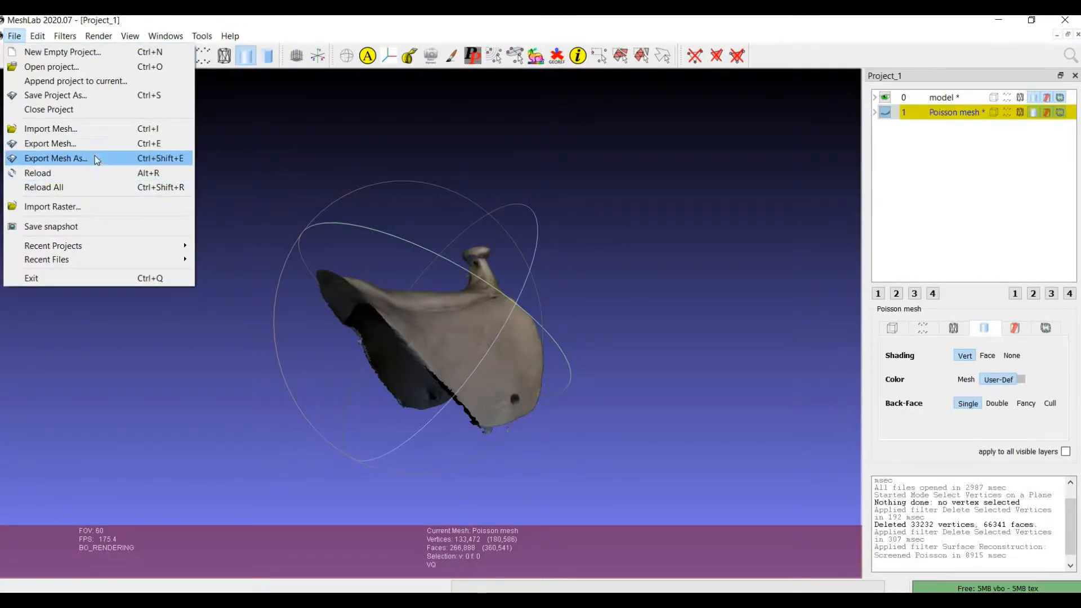
{"action": "left_click", "coordinate": [55, 157]}
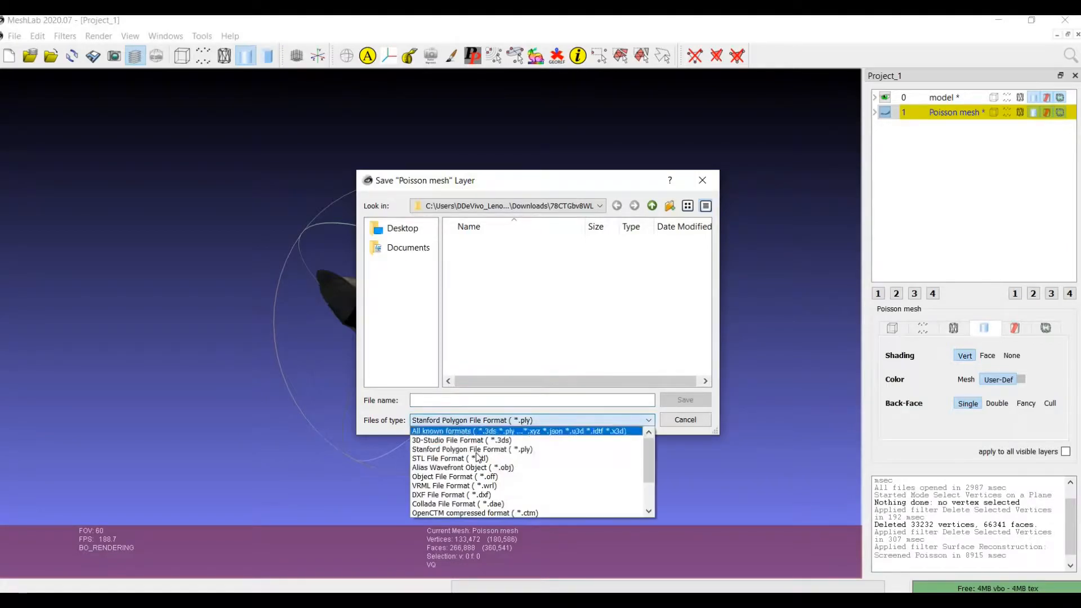
{"action": "left_click", "coordinate": [449, 458]}
{"action": "type", "text": "78CTGbv8WL.stl"}
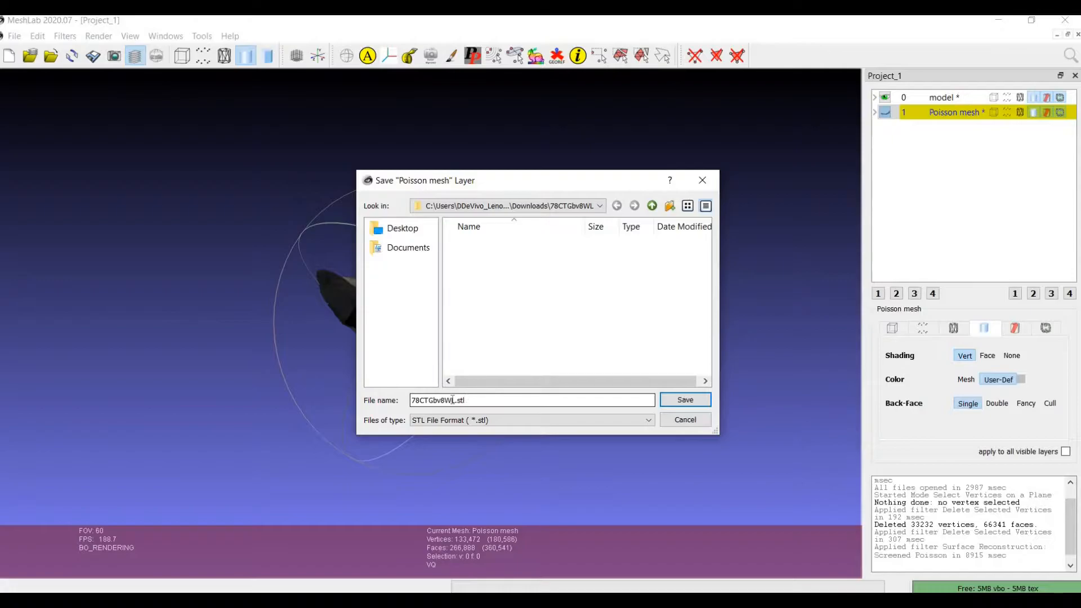
{"action": "left_click", "coordinate": [848, 22]}
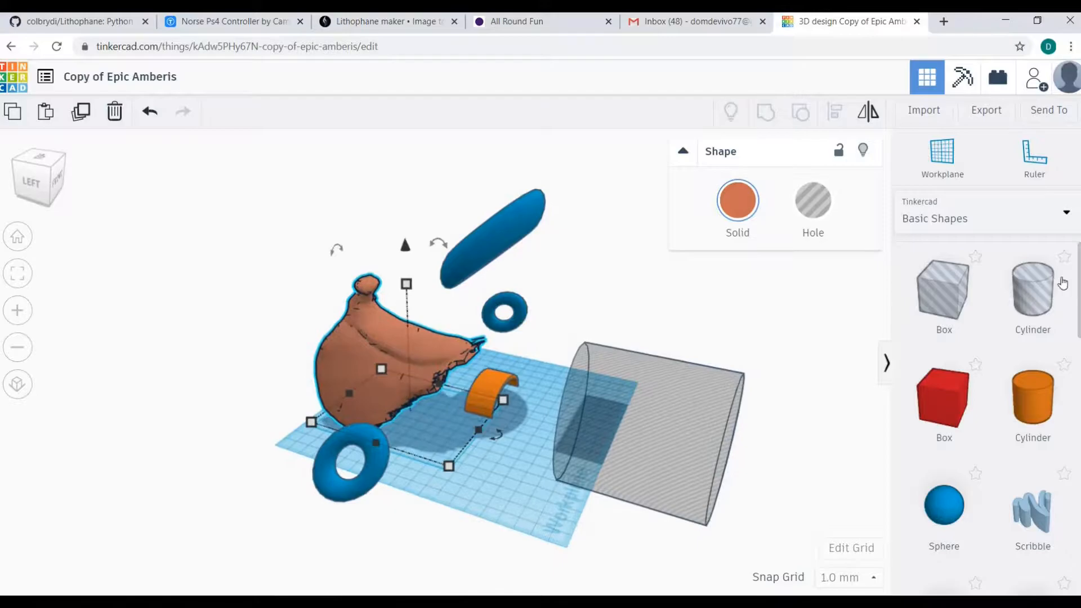
Undo the stray torus placements, then select the saddle together with the torus and hole cylinder.
{"action": "scroll", "scroll_direction": "down", "scroll_amount": 3}
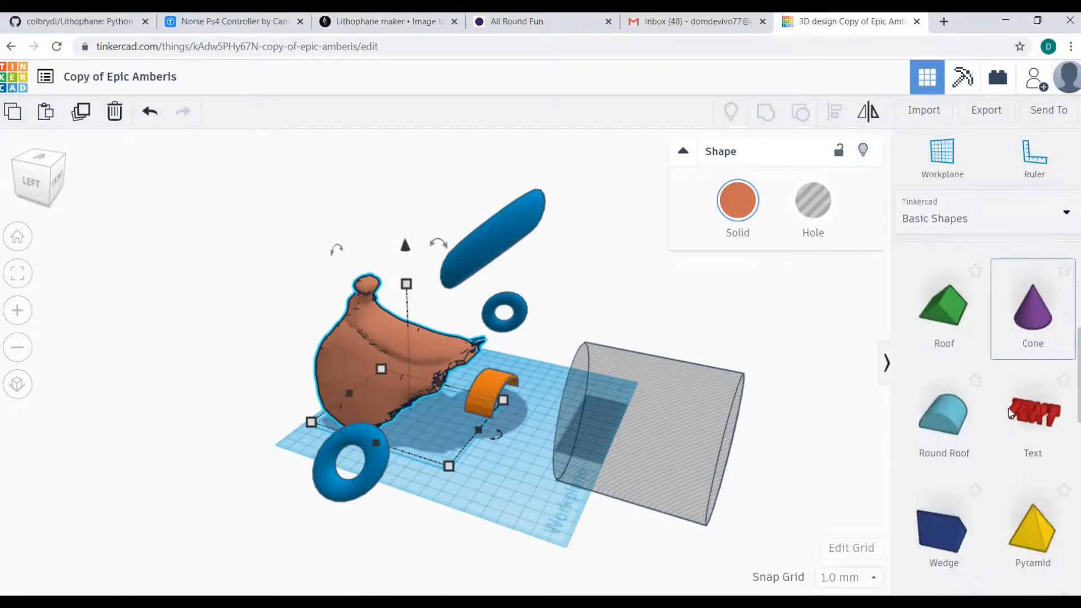
{"action": "scroll", "scroll_direction": "down", "scroll_amount": 3}
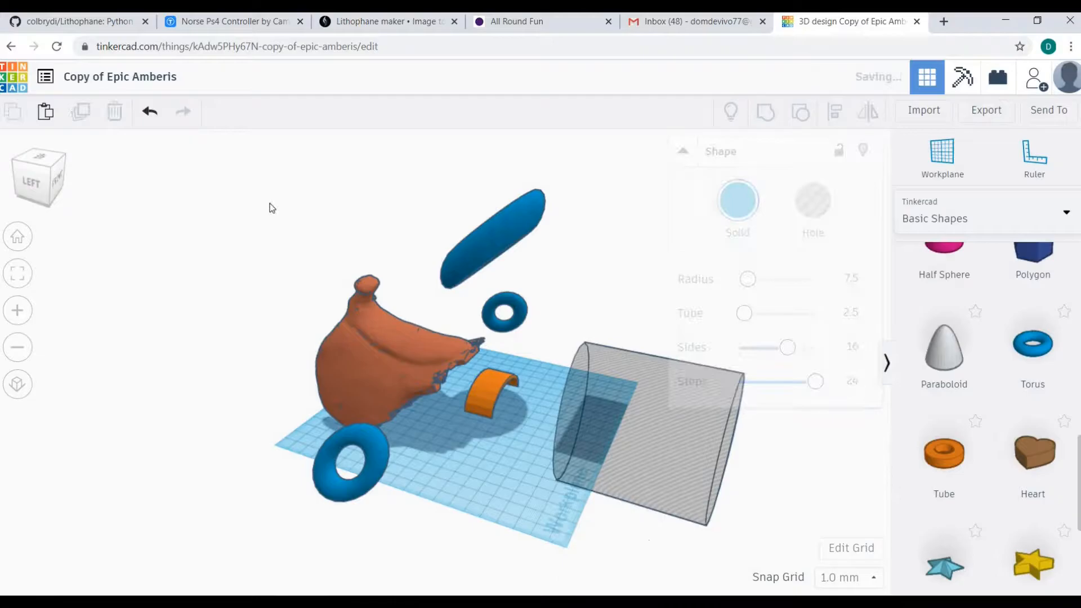
{"action": "left_click", "coordinate": [150, 110]}
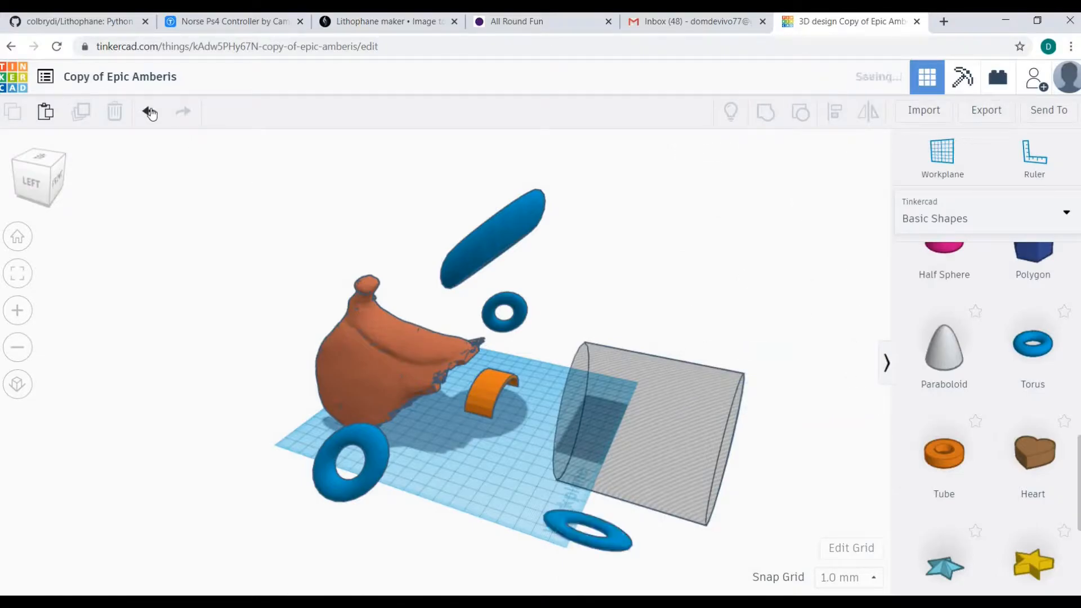
{"action": "left_click", "coordinate": [150, 112]}
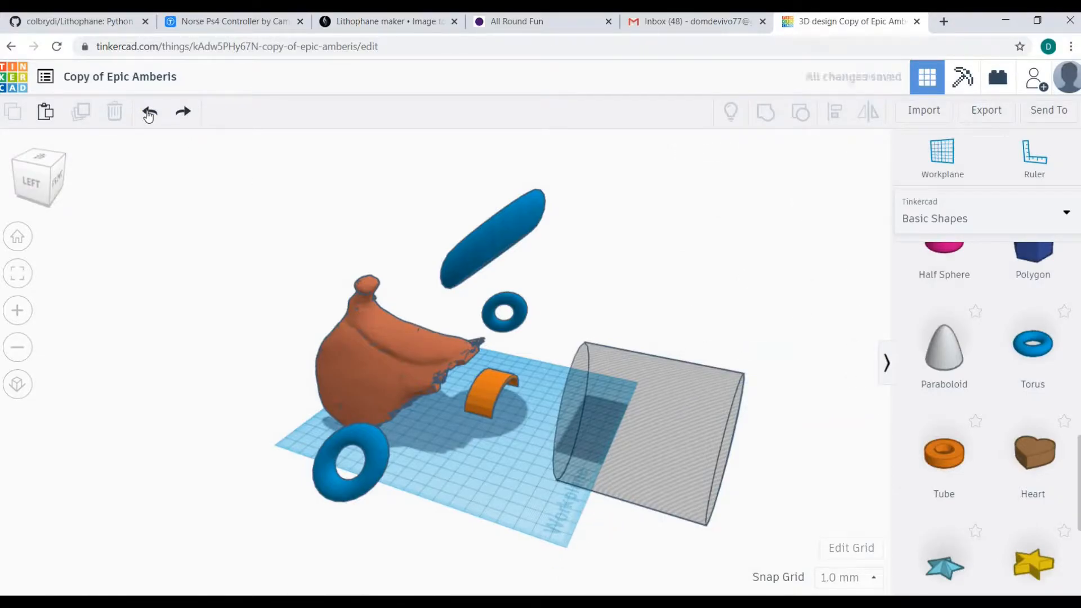
{"action": "left_click", "coordinate": [148, 112]}
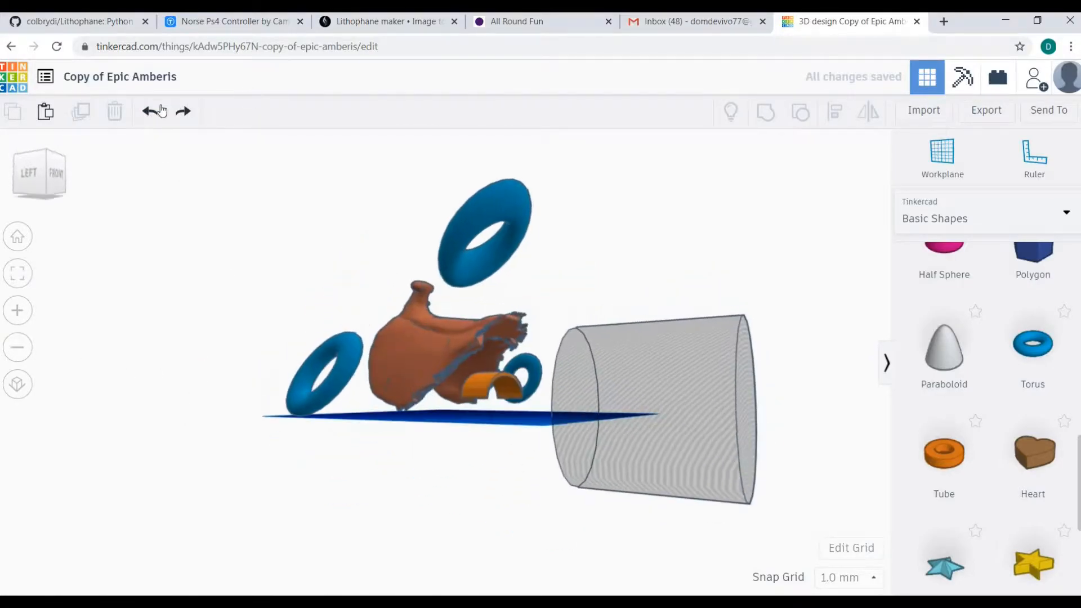
{"action": "left_click", "coordinate": [151, 111]}
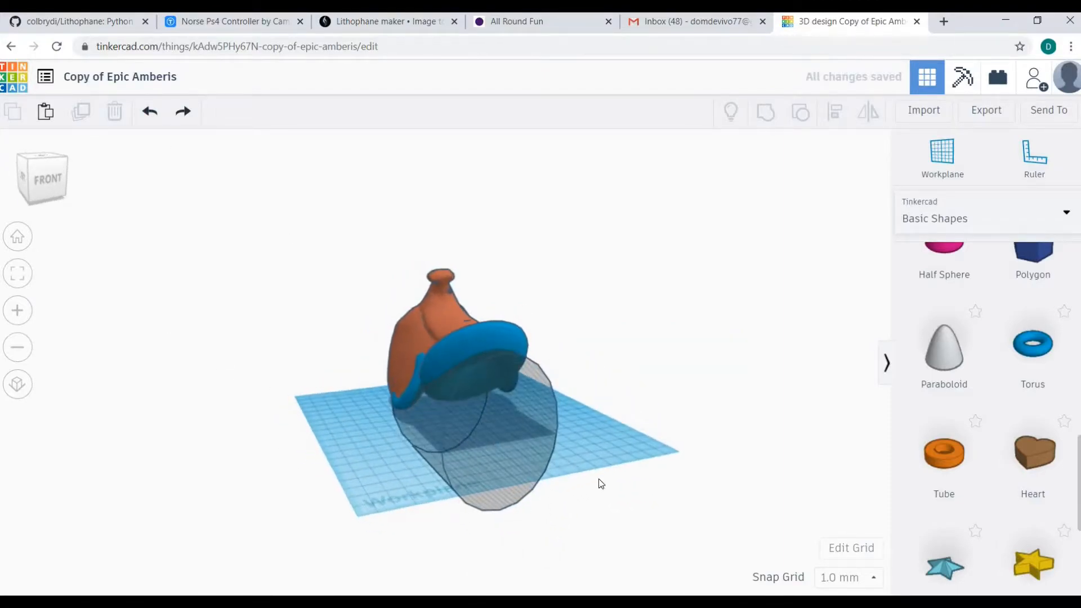
{"action": "left_click", "coordinate": [482, 379]}
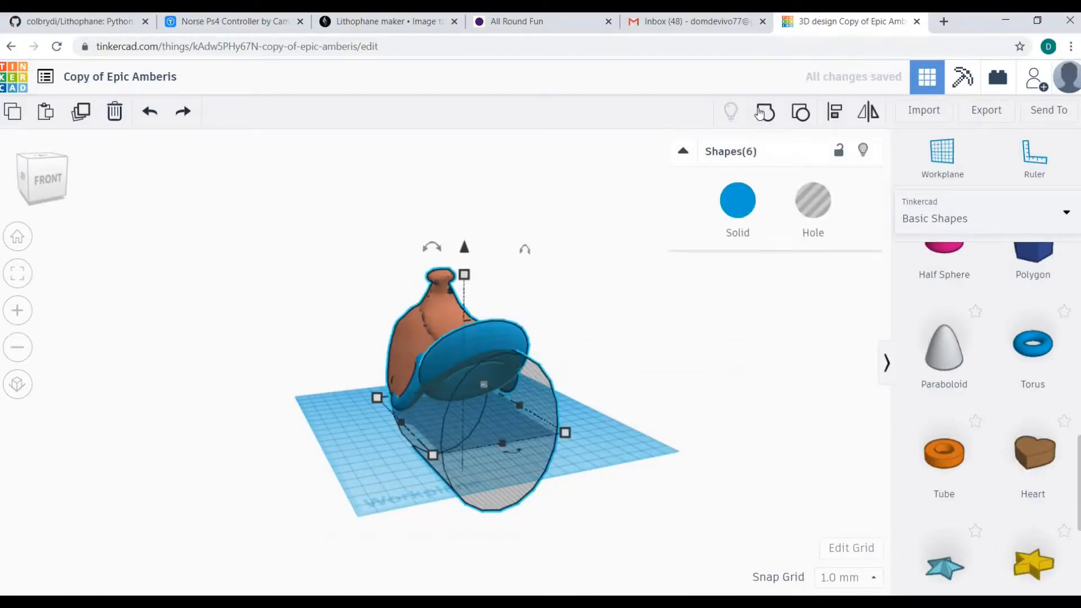
{"action": "mouse_move", "coordinate": [765, 111]}
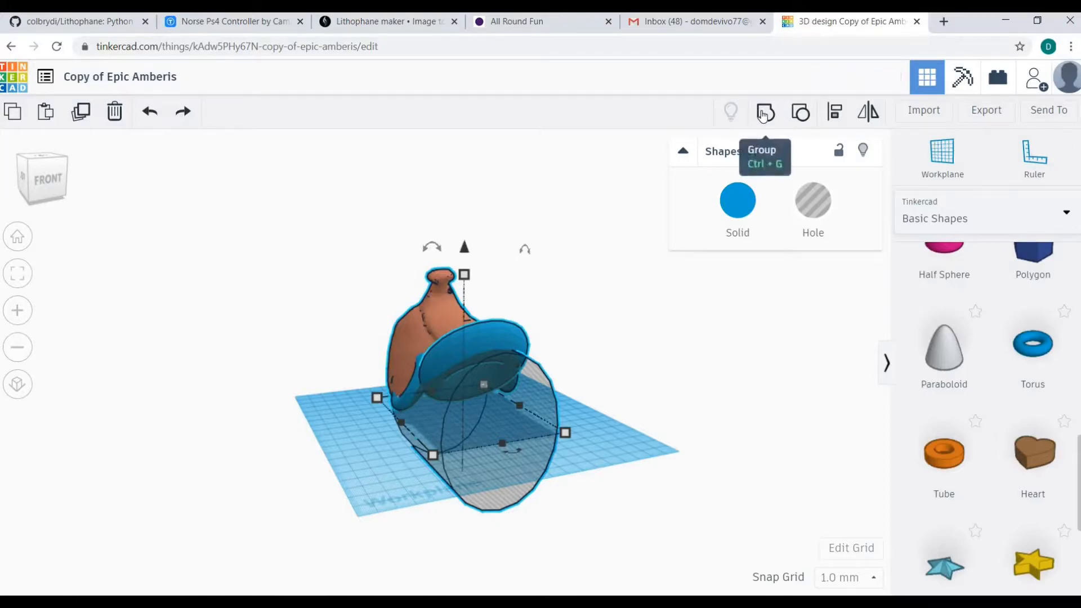
Group the saddle, ring and hole cylinder, inspect the result, and bring up Export.
{"action": "left_click", "coordinate": [765, 111]}
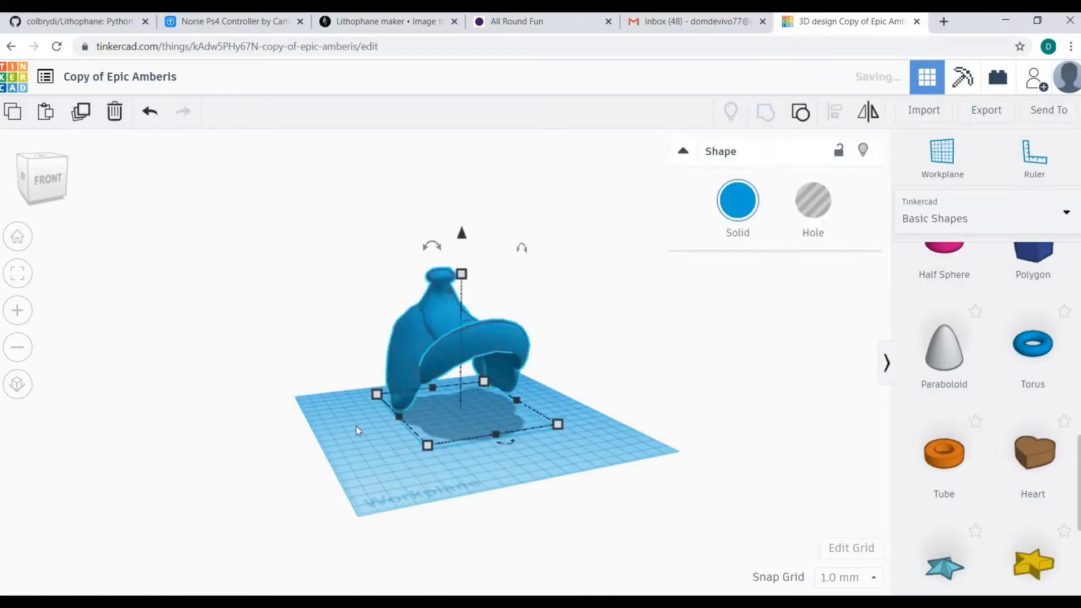
{"action": "left_click", "coordinate": [331, 427]}
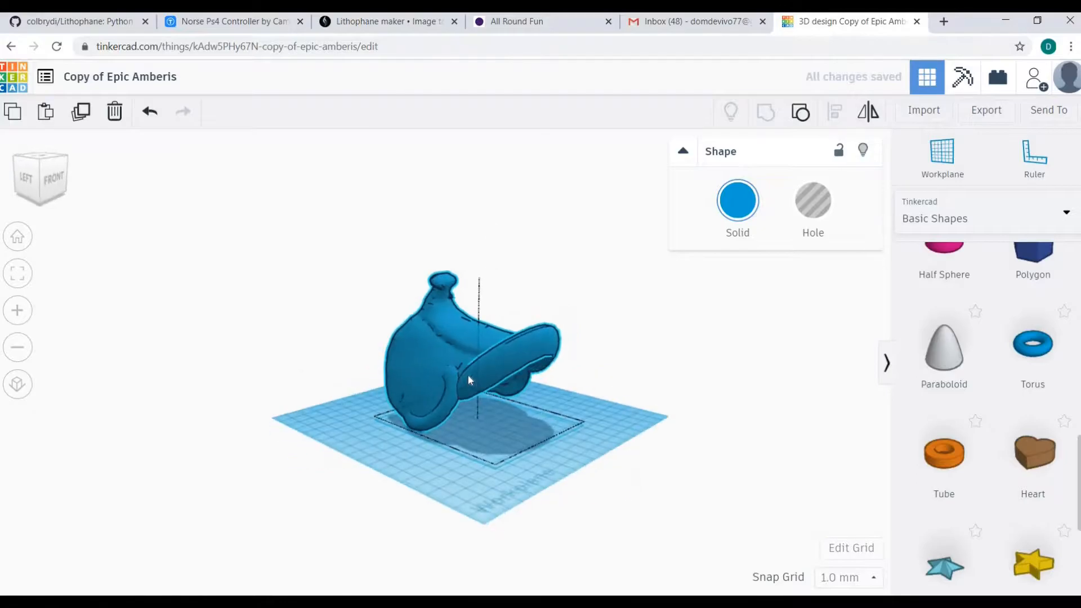
{"action": "scroll", "scroll_direction": "up", "scroll_amount": 3}
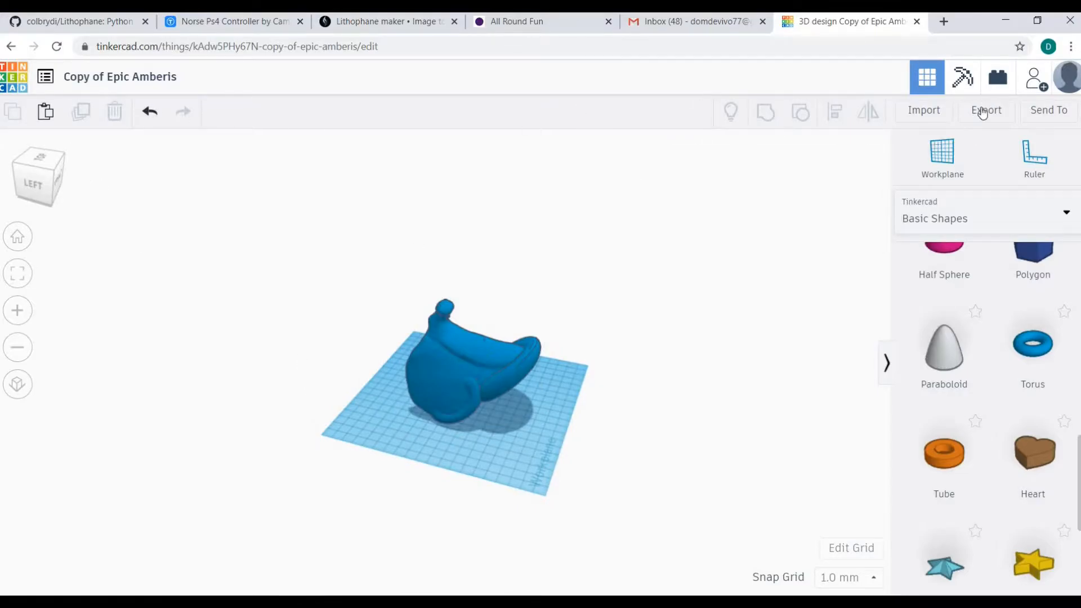
{"action": "left_click", "coordinate": [986, 110]}
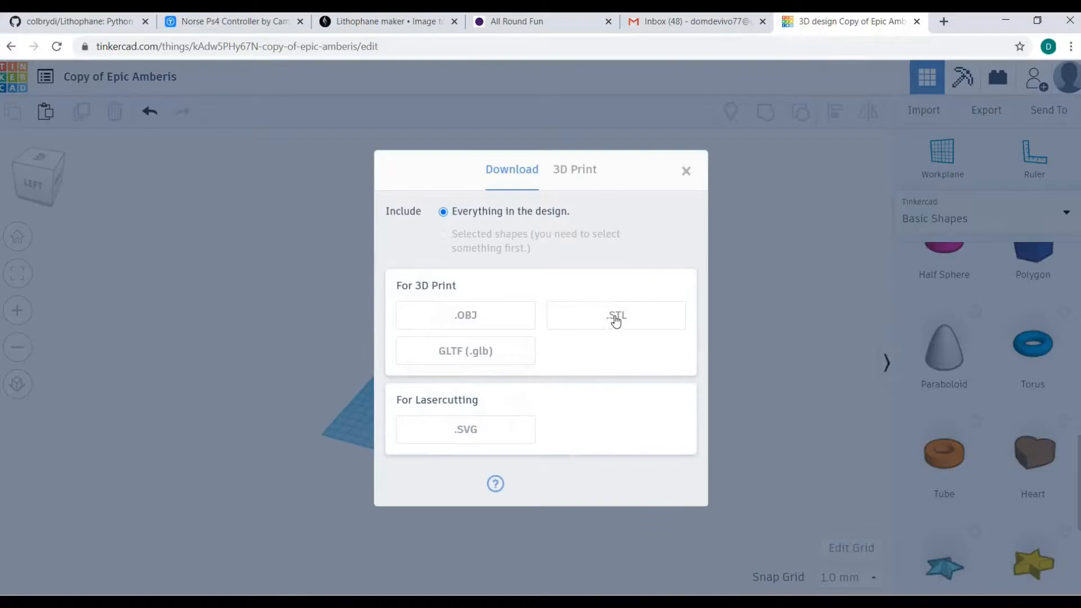
{"action": "mouse_move", "coordinate": [495, 483]}
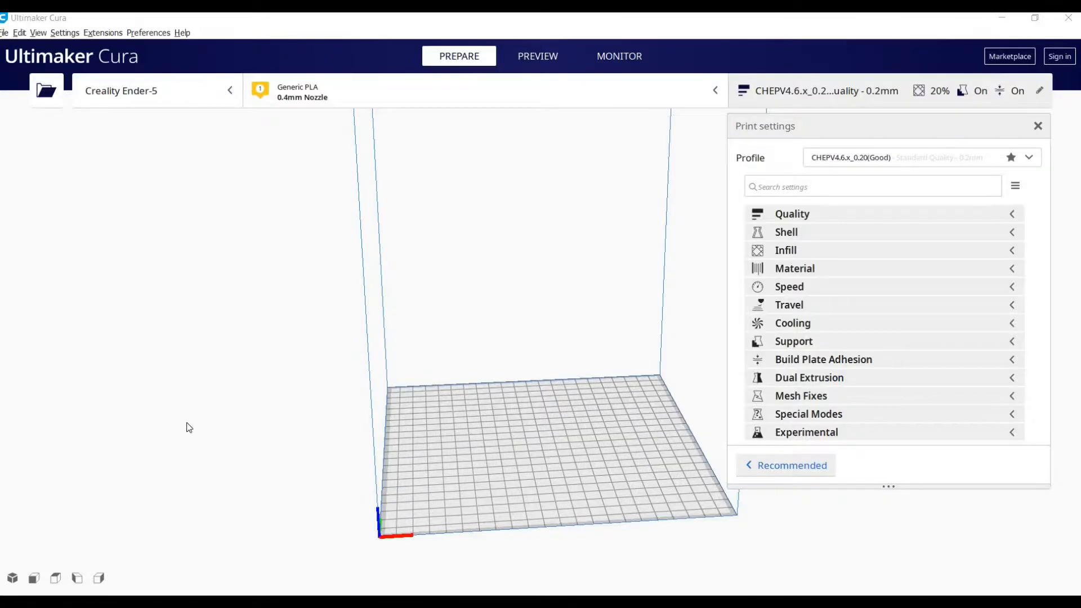
{"action": "mouse_move", "coordinate": [271, 227]}
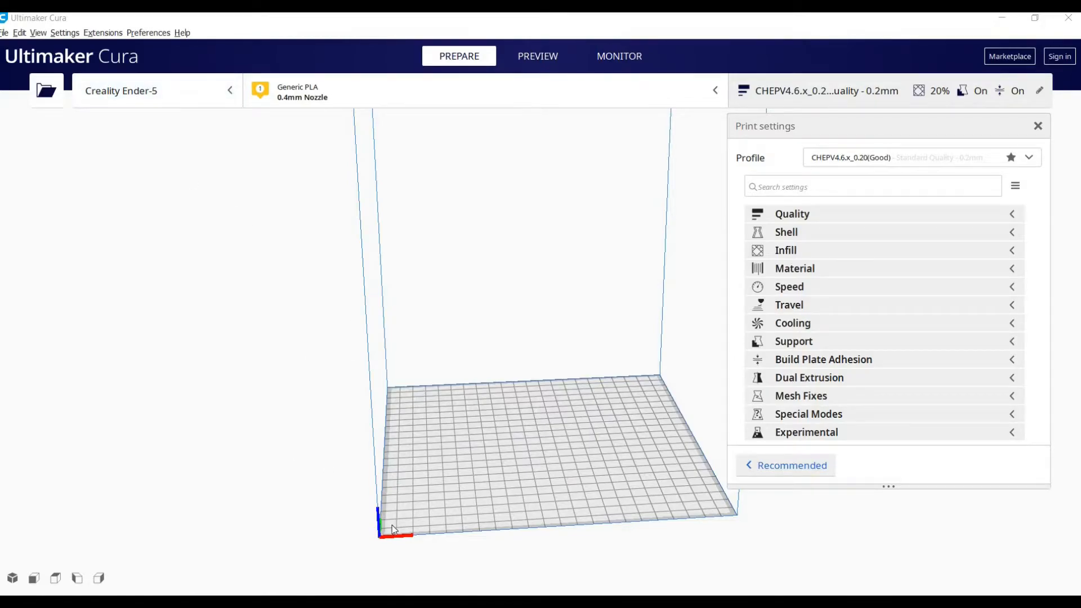
{"action": "mouse_move", "coordinate": [371, 446]}
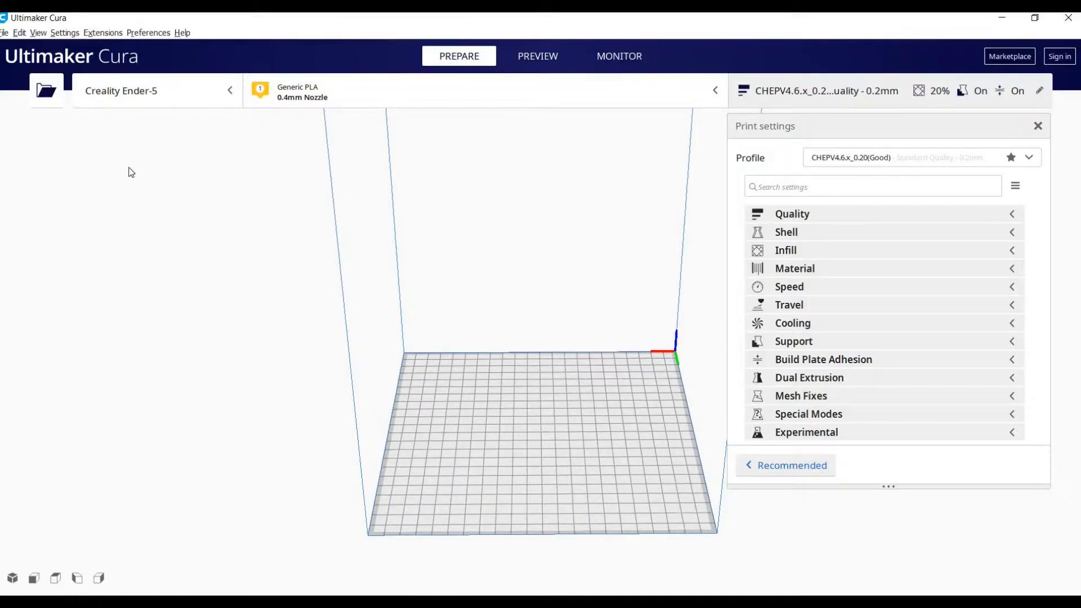
Load Epic Amberis.stl from Downloads onto the Creality Ender-5 build plate.
{"action": "left_click", "coordinate": [46, 90]}
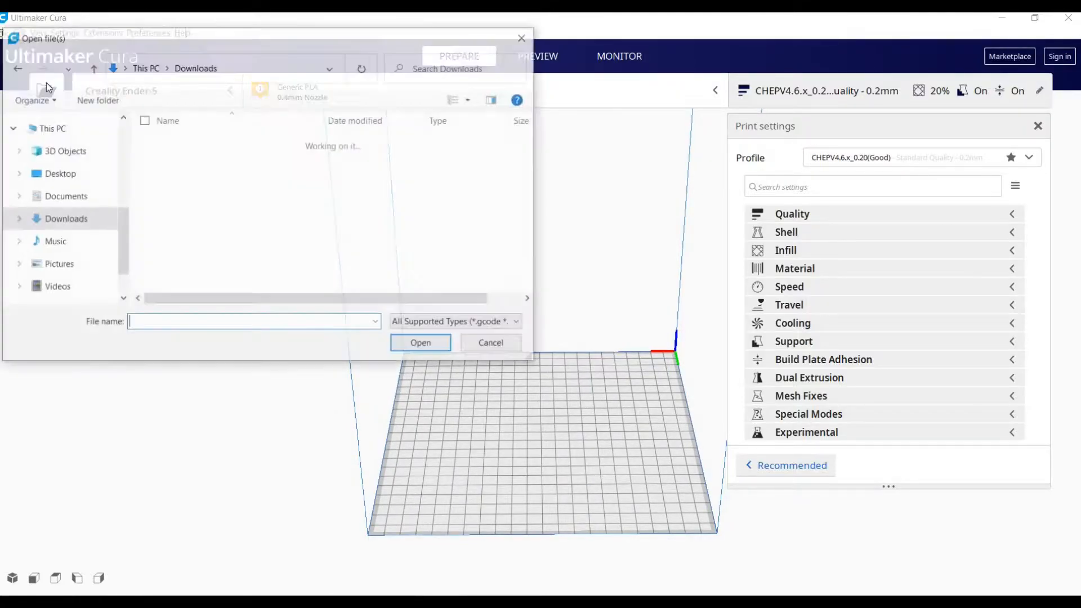
{"action": "left_click", "coordinate": [208, 184]}
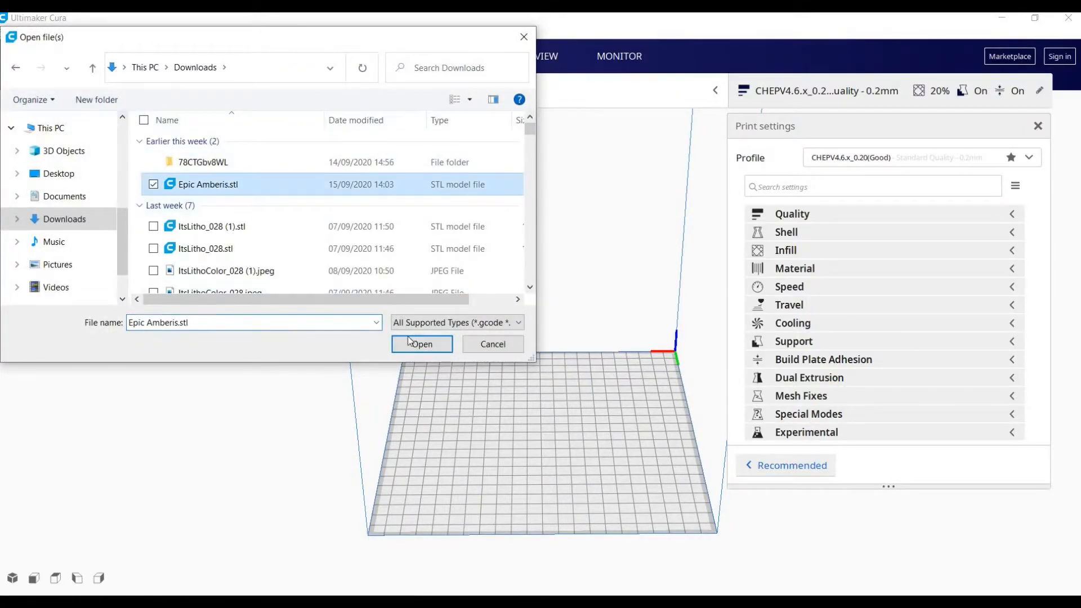
{"action": "left_click", "coordinate": [421, 344]}
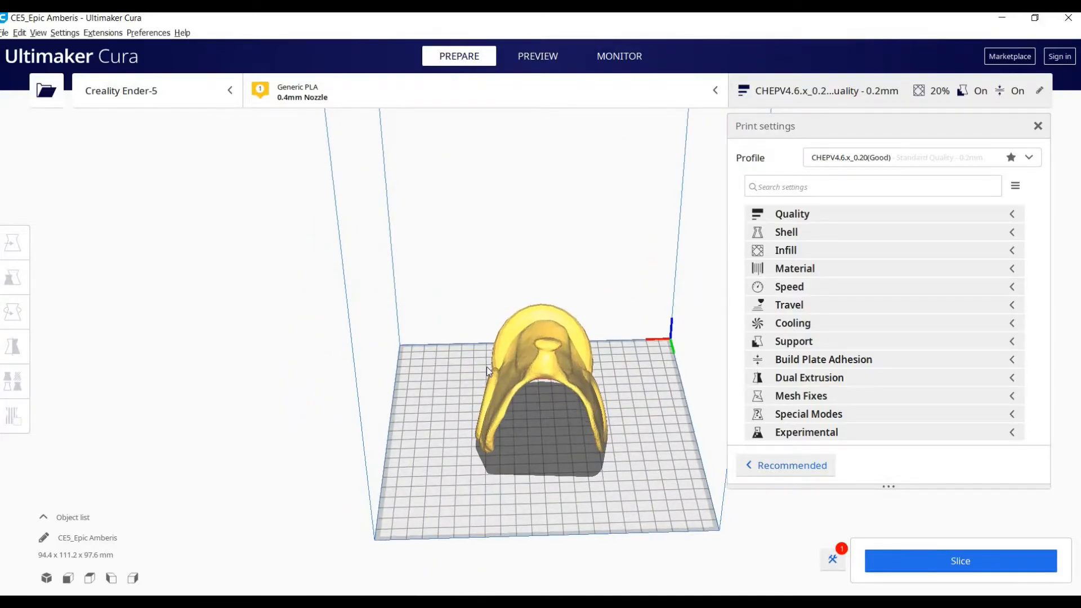
Apply fast optimal printing orientation to the saddle via the Auto Orientation extension.
{"action": "left_click", "coordinate": [14, 242]}
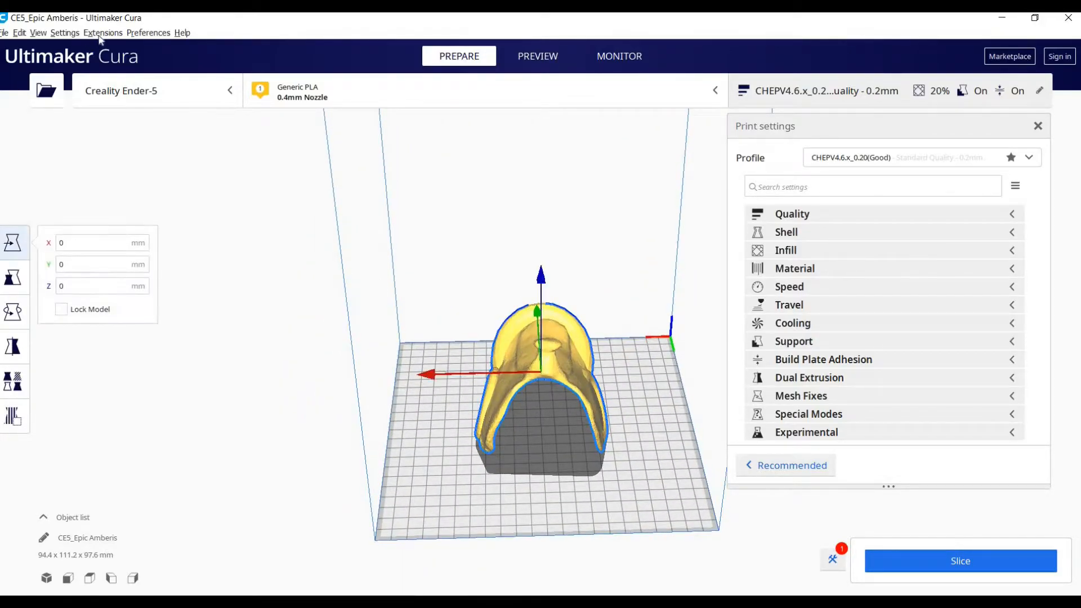
{"action": "left_click", "coordinate": [102, 32]}
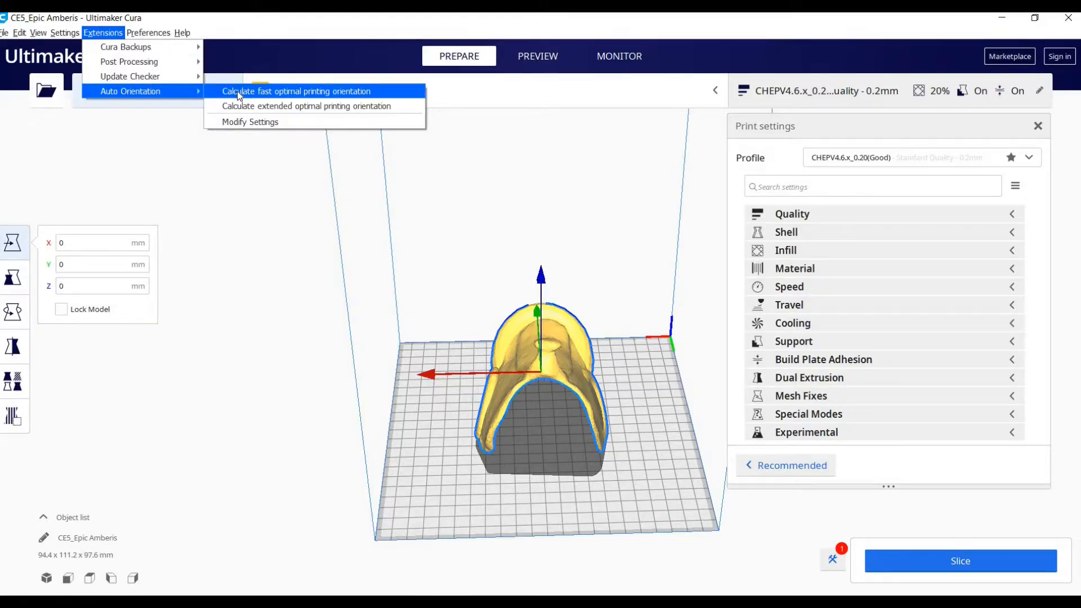
{"action": "left_click", "coordinate": [296, 91]}
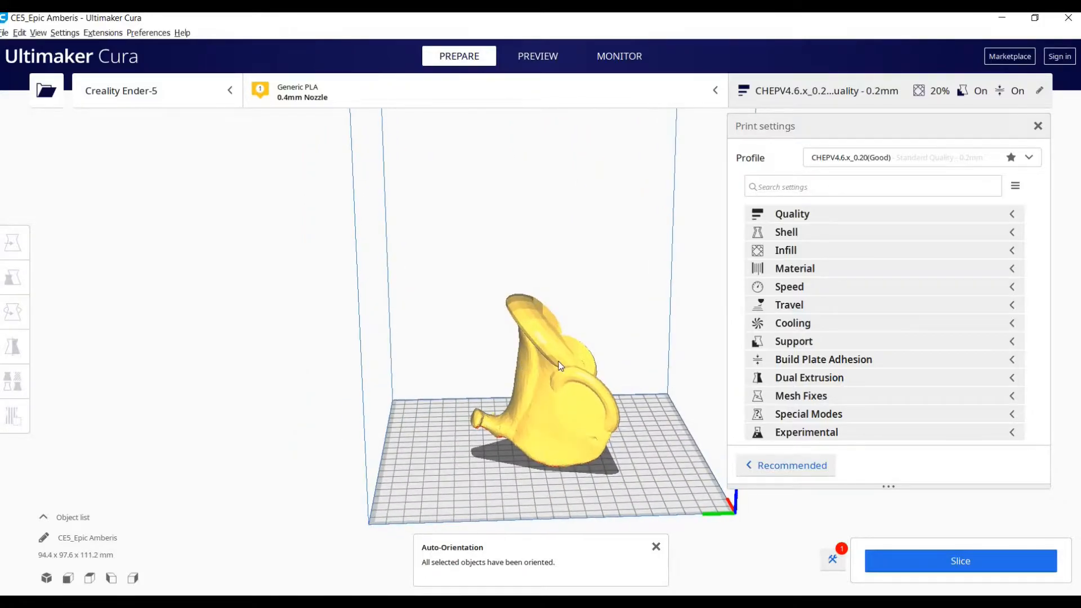
Adjust the reoriented saddle with the Rotate tool so it sits arch-up.
{"action": "left_click", "coordinate": [15, 314]}
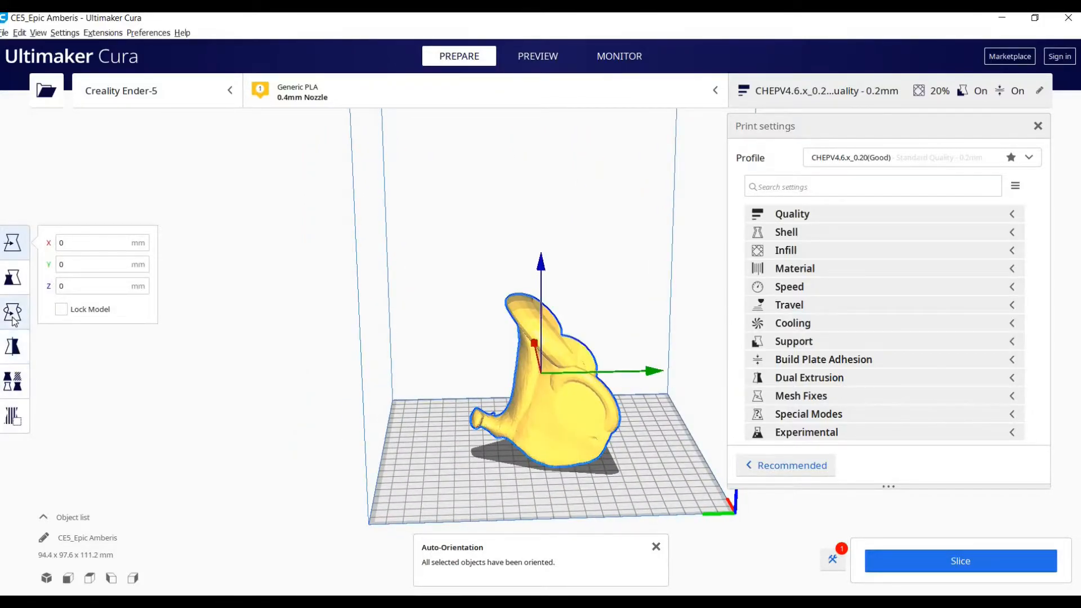
{"action": "left_click", "coordinate": [13, 314]}
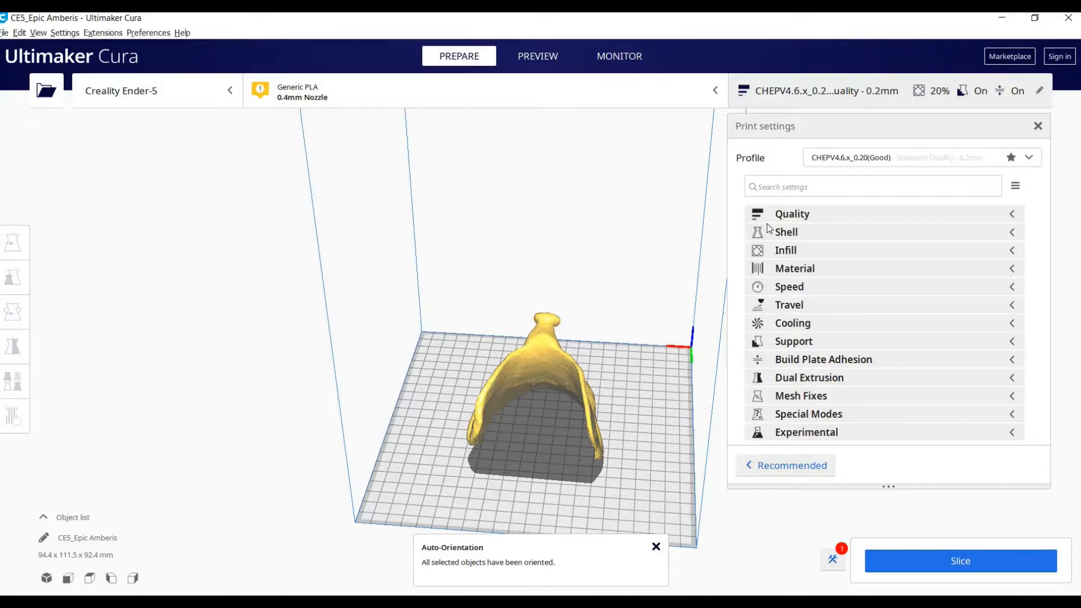
{"action": "left_click", "coordinate": [656, 547]}
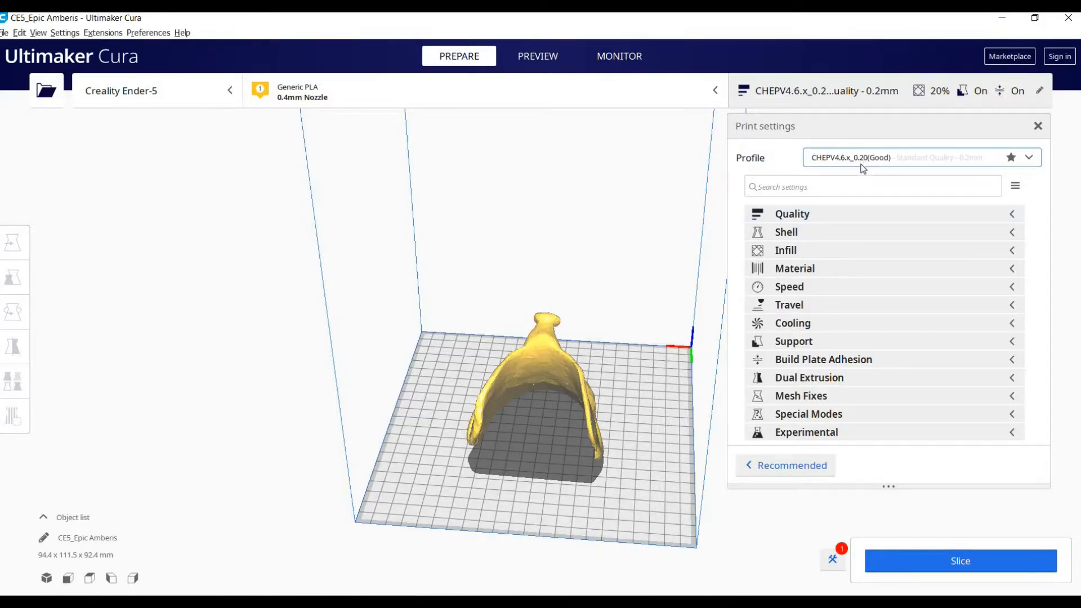
{"action": "mouse_move", "coordinate": [996, 220]}
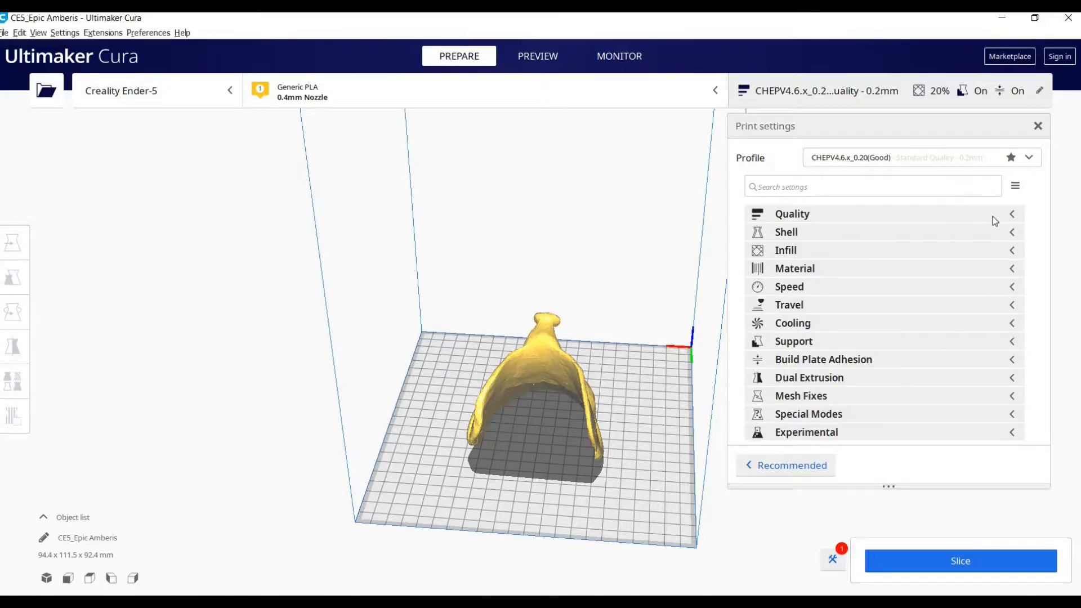
{"action": "mouse_move", "coordinate": [993, 250]}
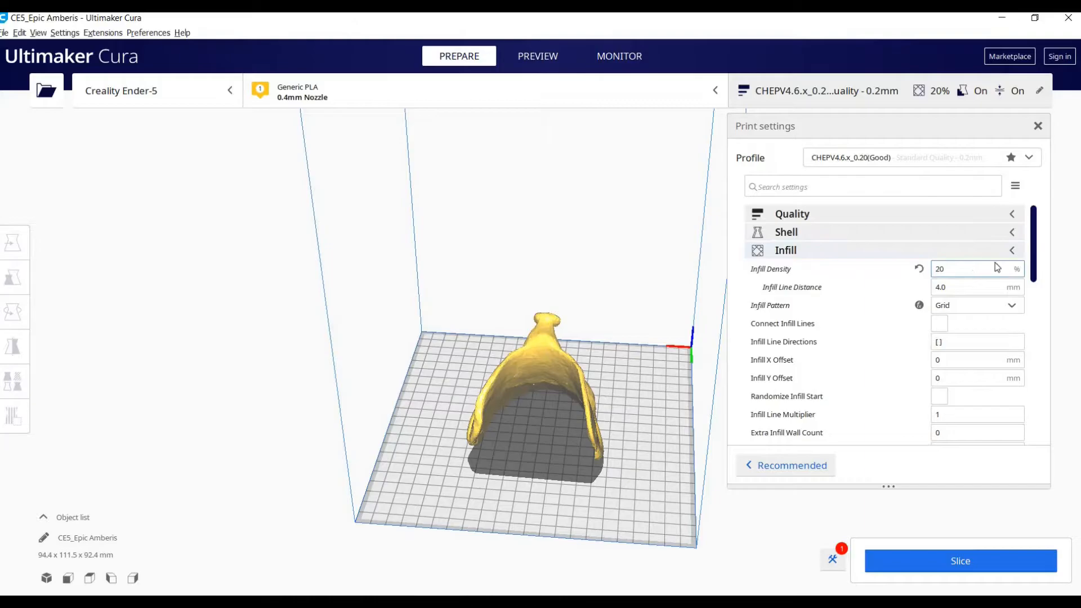
{"action": "left_click", "coordinate": [1011, 249]}
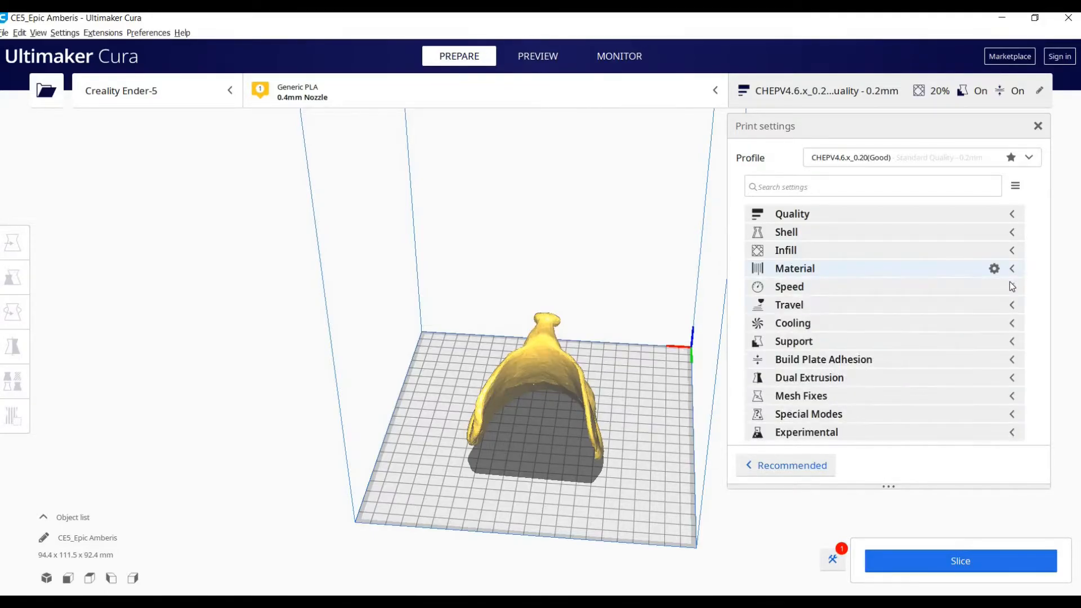
{"action": "left_click", "coordinate": [789, 286]}
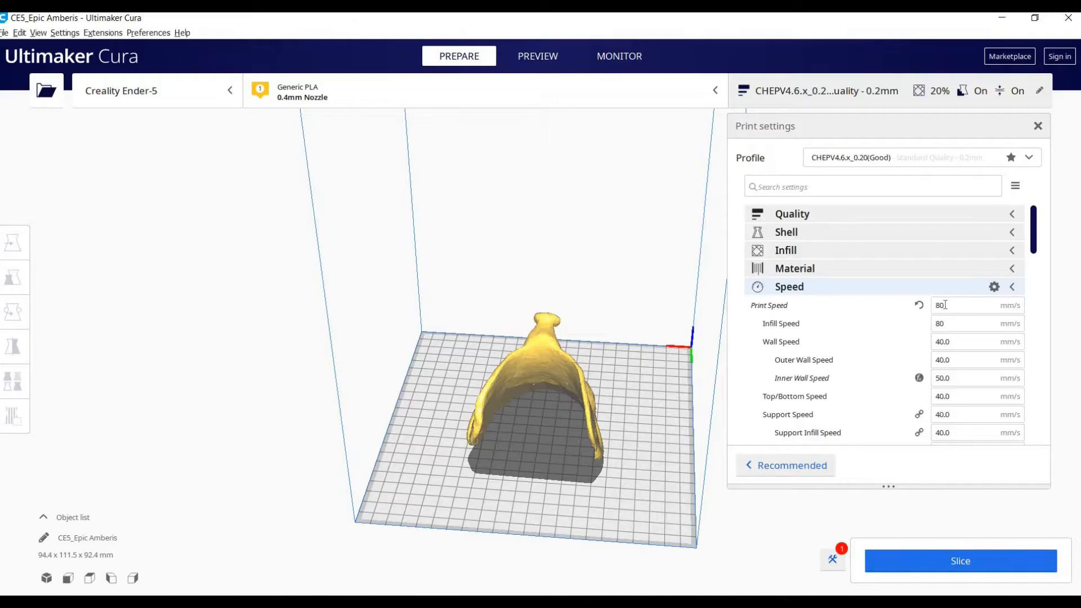
{"action": "left_click", "coordinate": [1011, 286]}
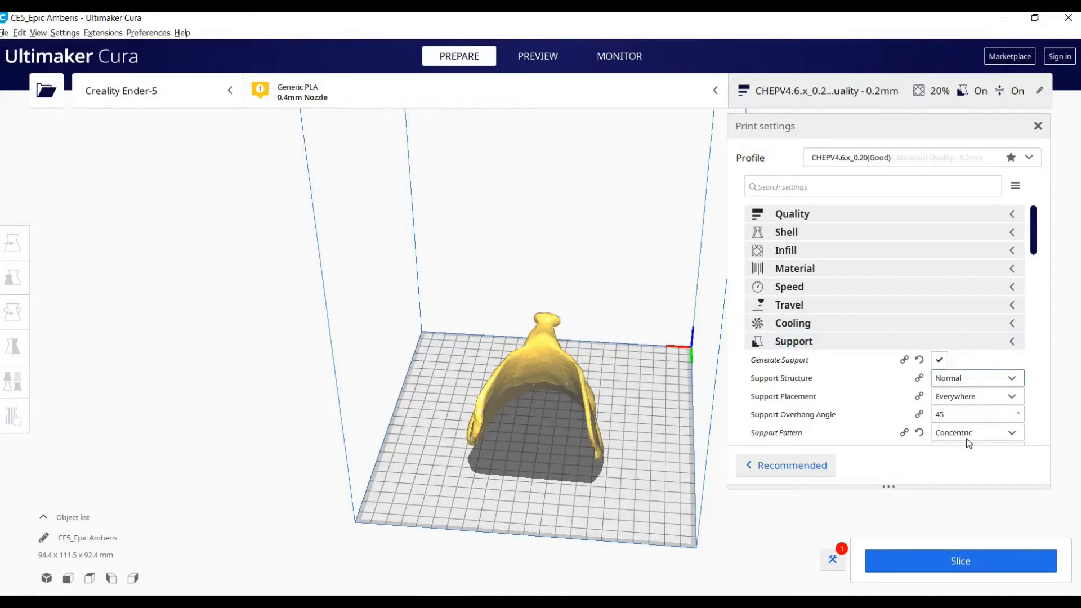
{"action": "mouse_move", "coordinate": [974, 385]}
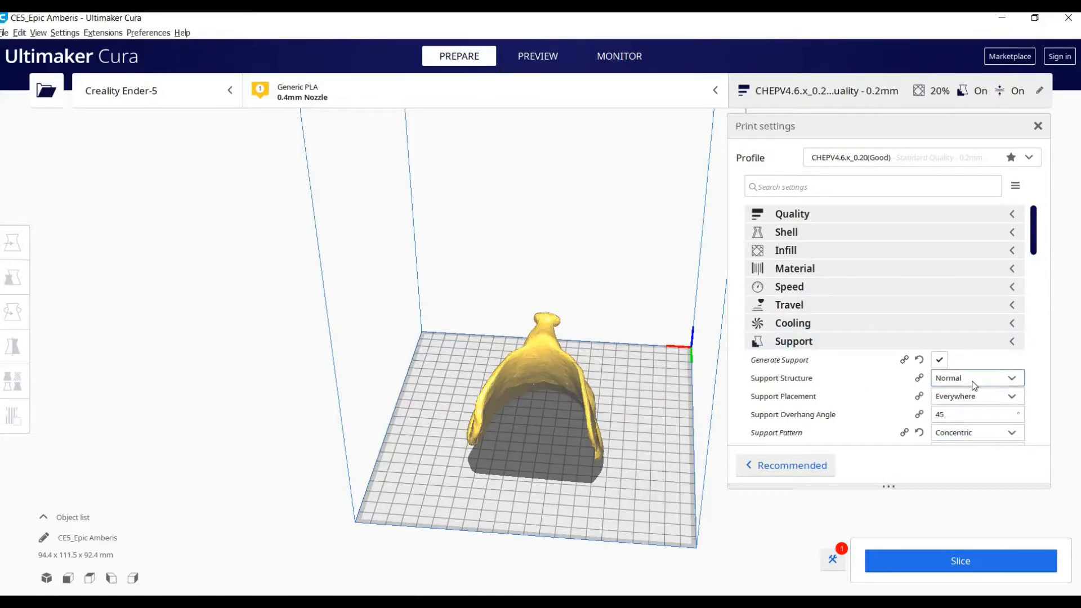
{"action": "mouse_move", "coordinate": [781, 377]}
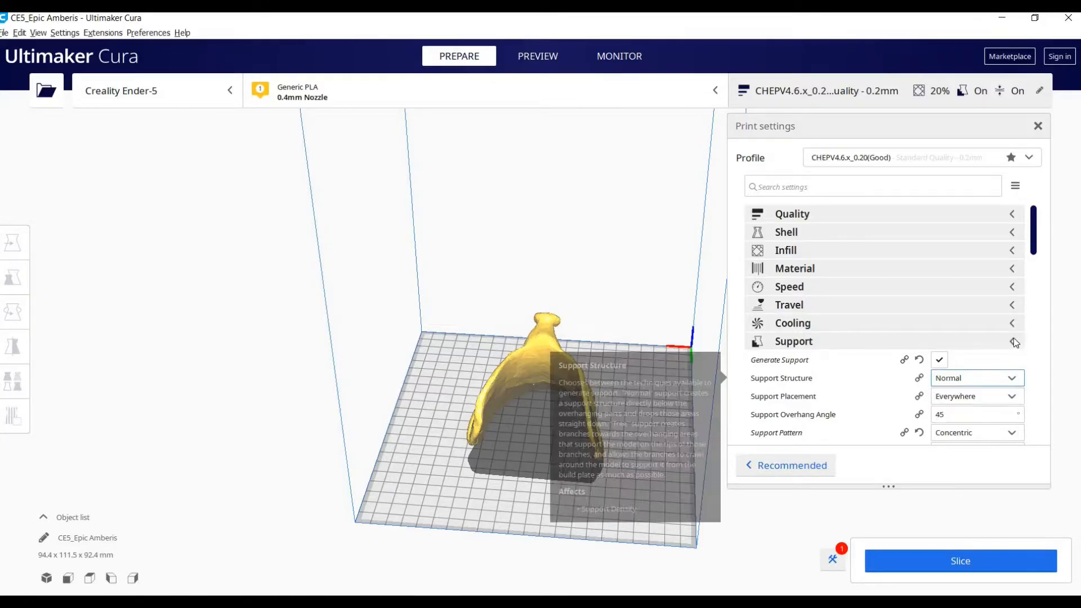
{"action": "left_click", "coordinate": [1011, 341]}
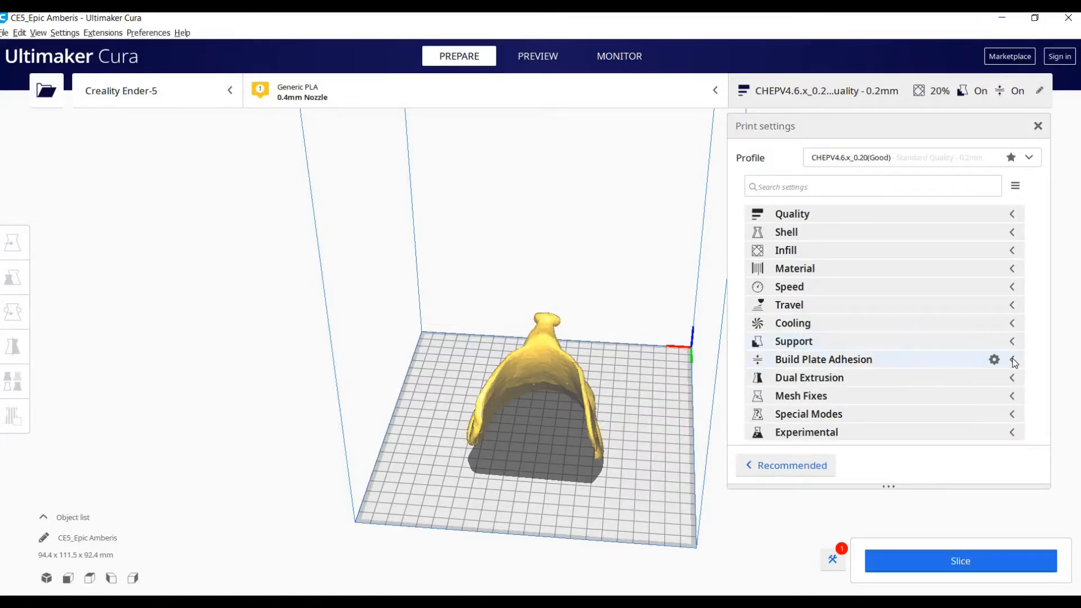
{"action": "left_click", "coordinate": [1011, 359]}
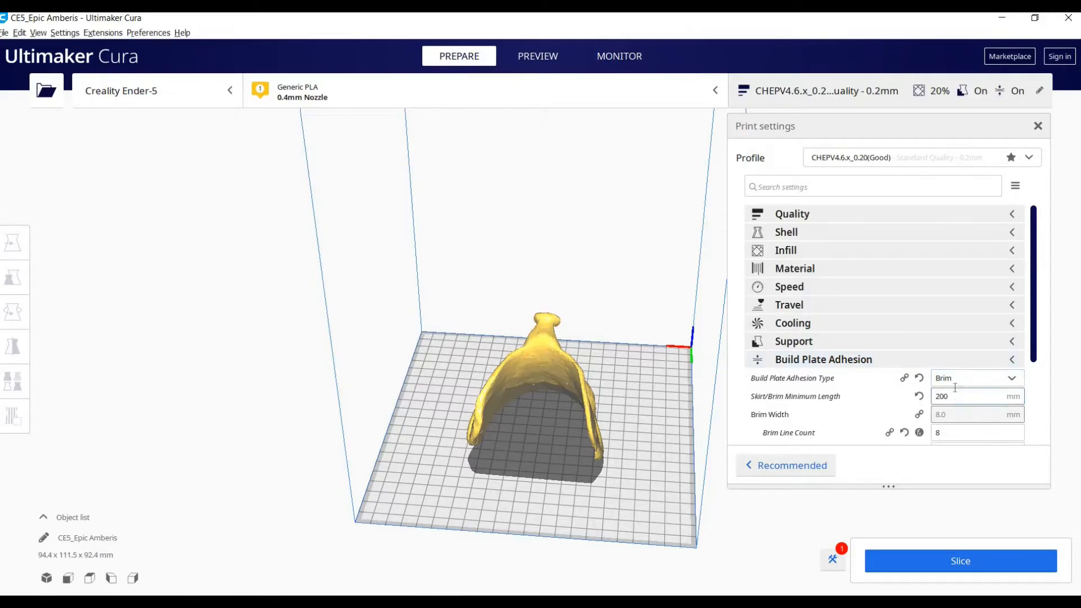
{"action": "scroll", "scroll_direction": "down", "scroll_amount": 3}
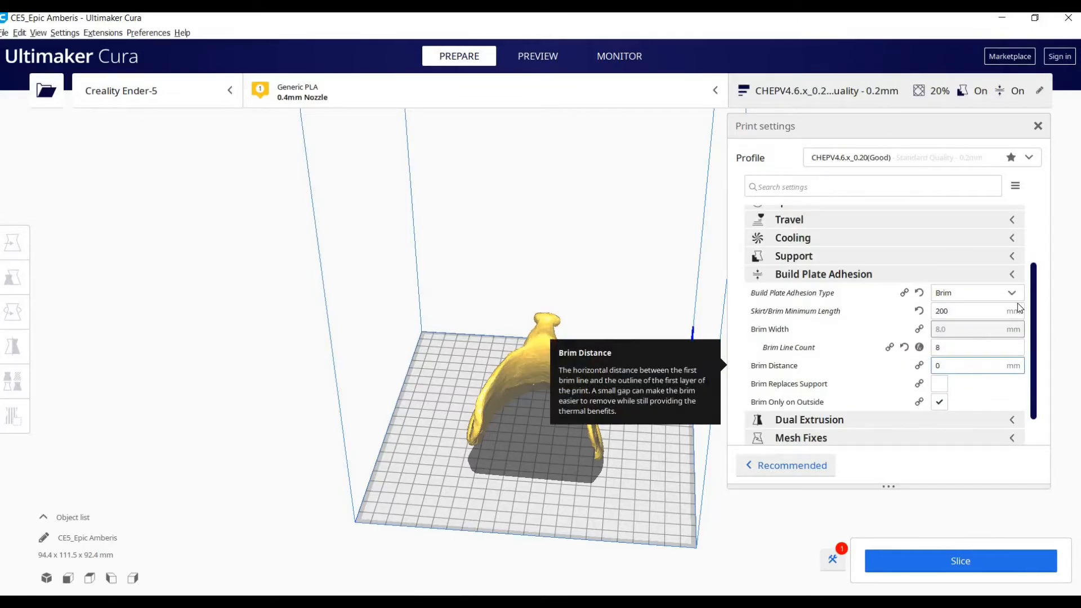
{"action": "scroll", "scroll_direction": "up", "scroll_amount": 3}
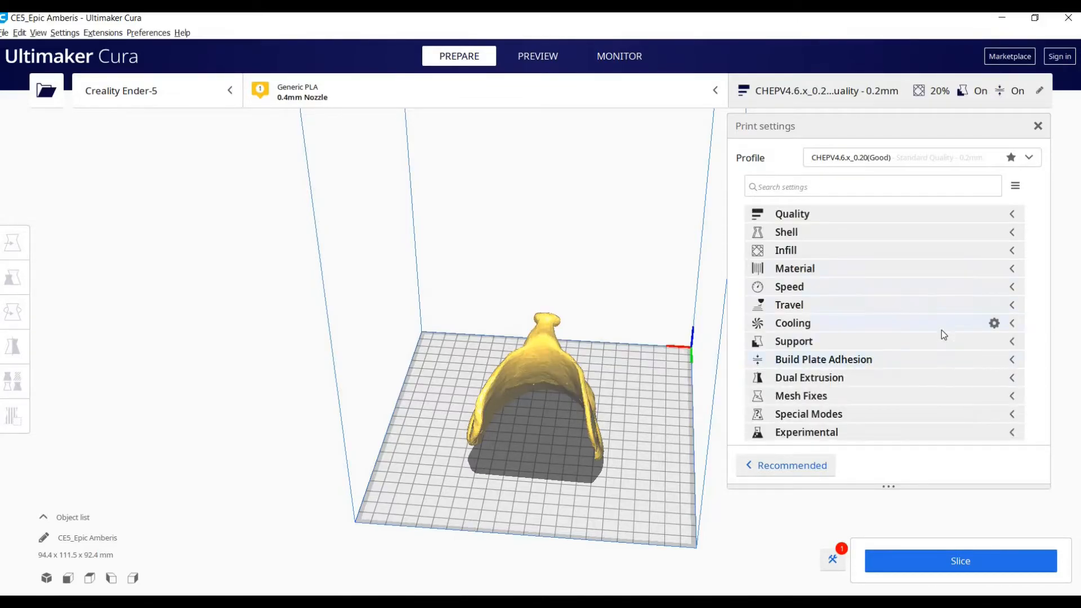
{"action": "mouse_move", "coordinate": [750, 540]}
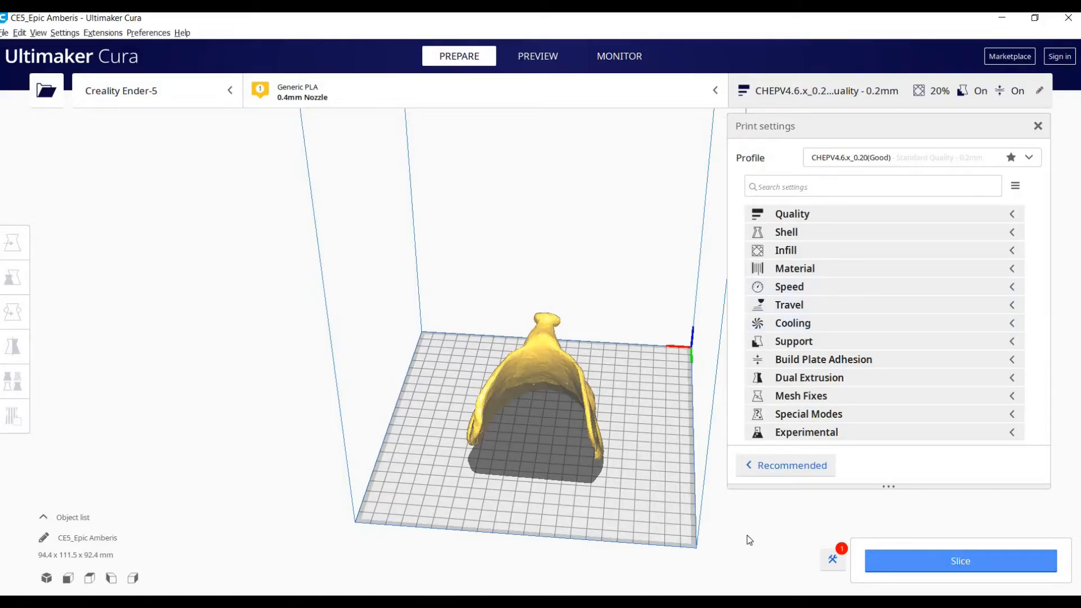
Slice the saddle, giving an estimate of 7 h 42 min and 59 g of filament.
{"action": "left_click", "coordinate": [960, 560]}
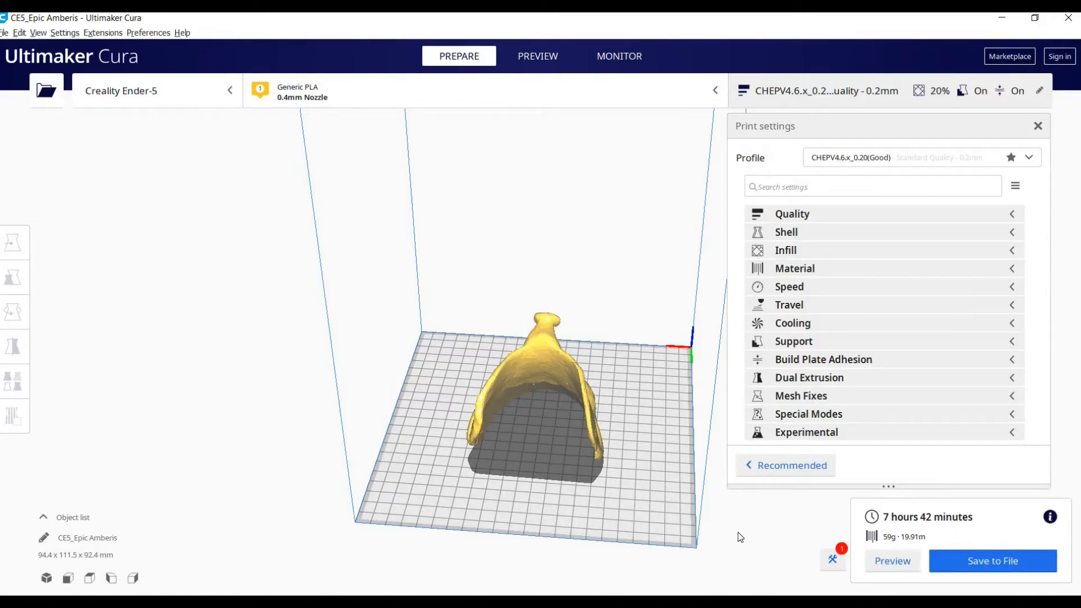
{"action": "mouse_move", "coordinate": [907, 522]}
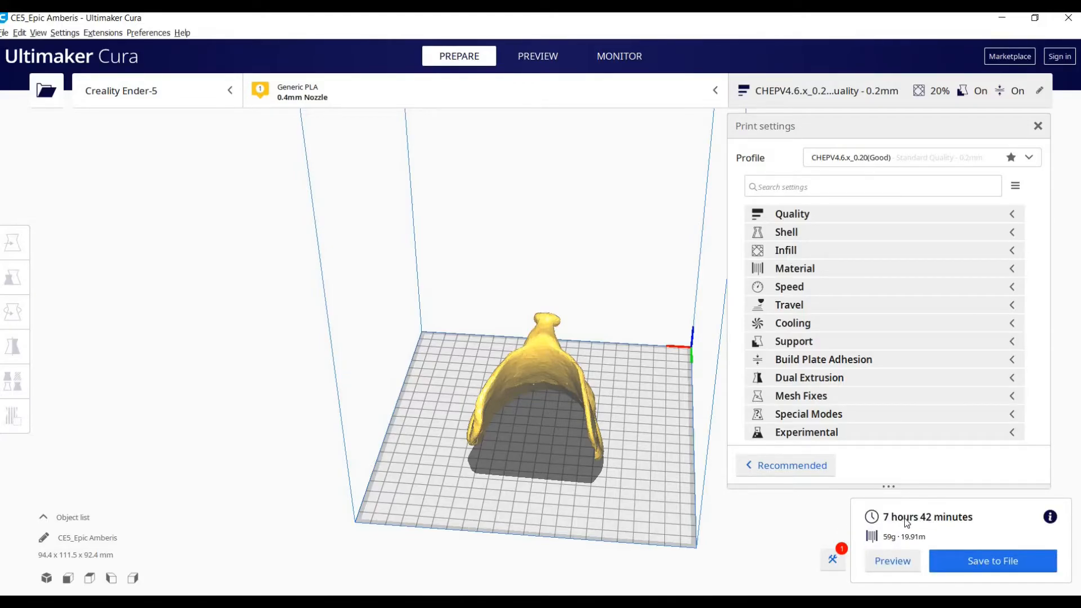
{"action": "left_click", "coordinate": [14, 312]}
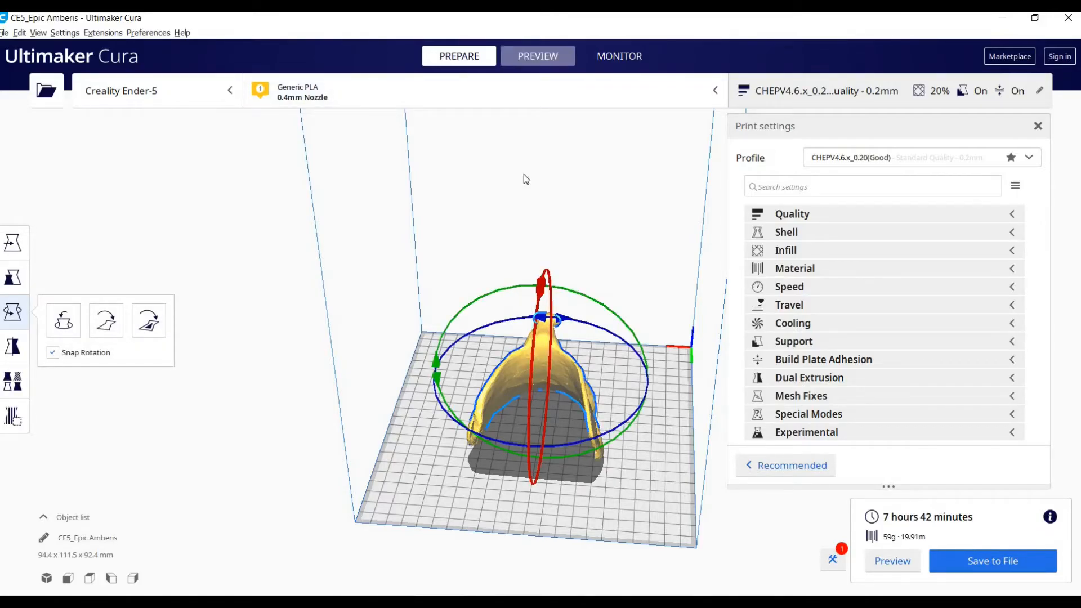
Show the sliced saddle in the Preview layer view with all 460 layers.
{"action": "left_click", "coordinate": [892, 561]}
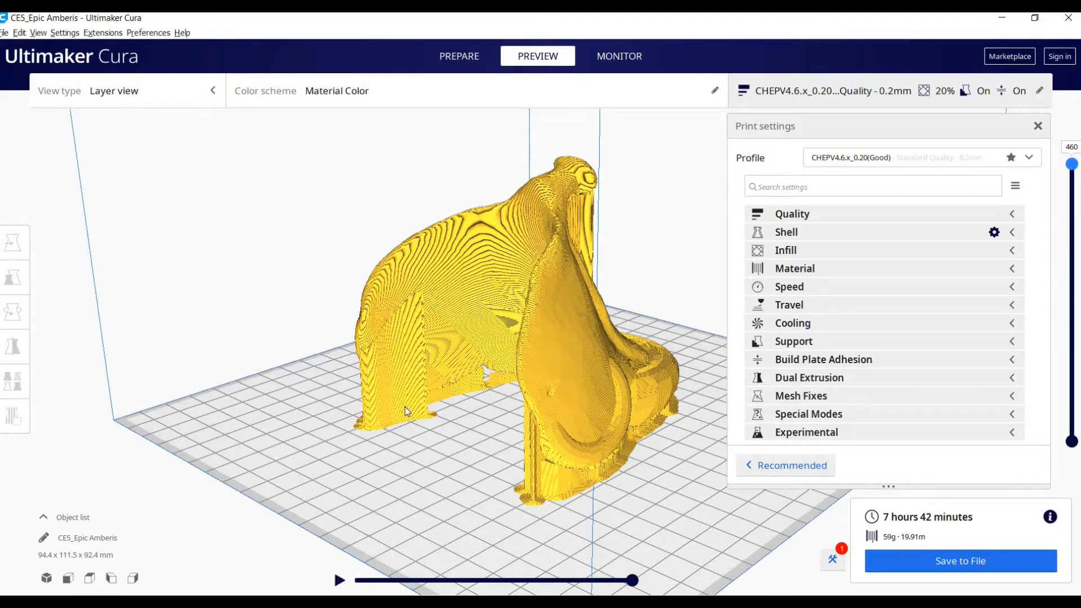
{"action": "mouse_move", "coordinate": [959, 561]}
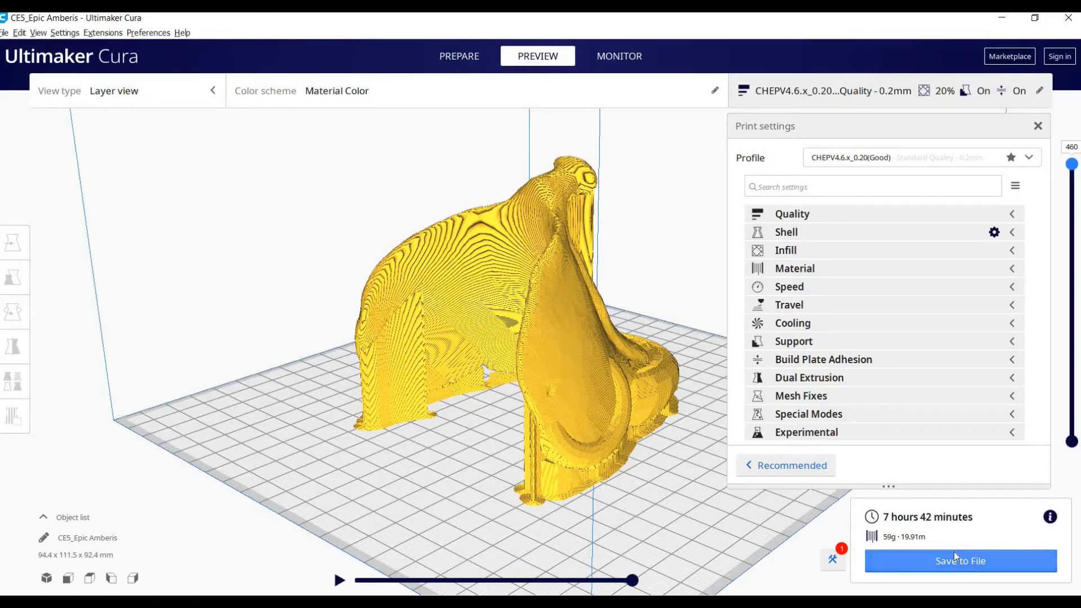